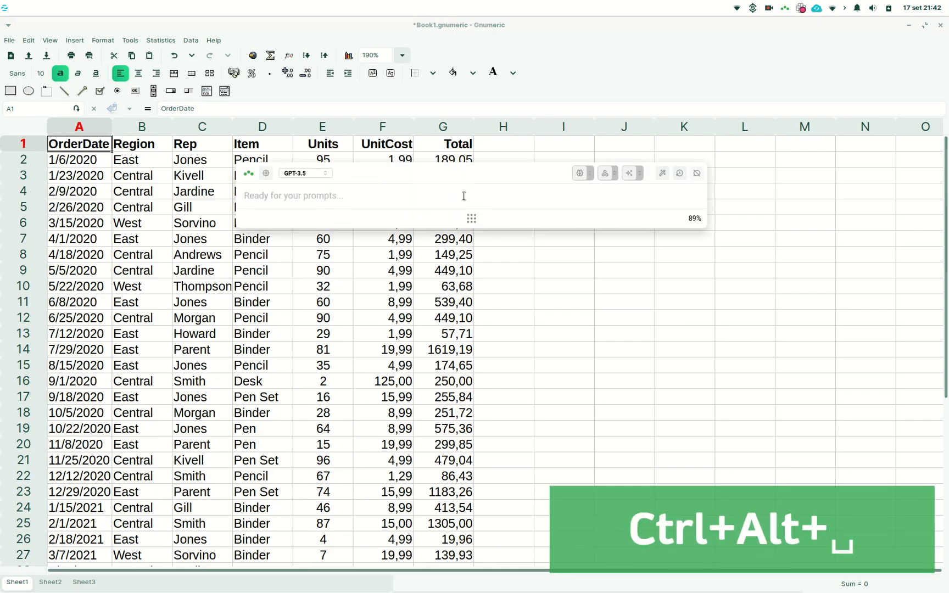
- Close the Triplo AI prompt bar over the Gnumeric sales sheet
key("ctrl+alt+Return")
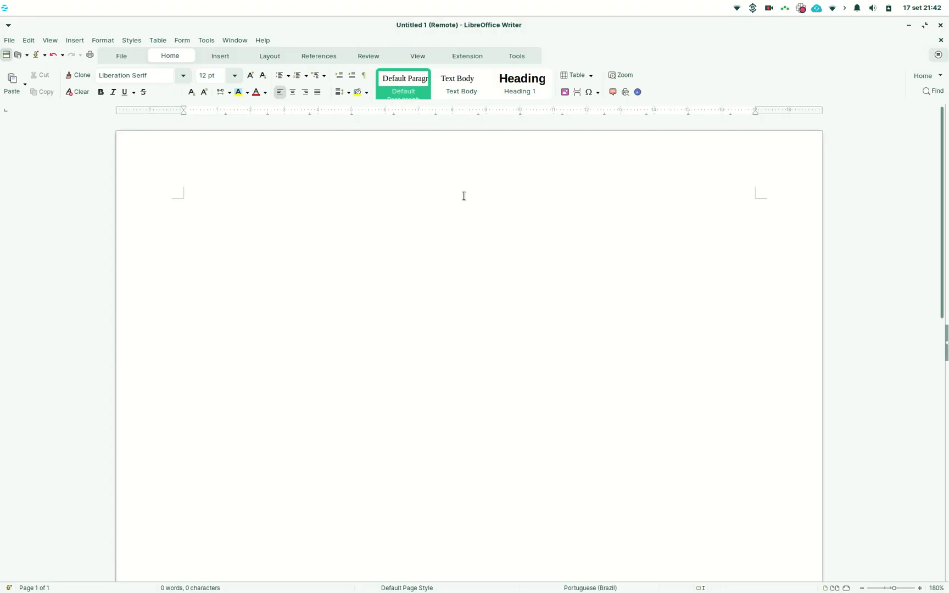
- Ask Triplo AI to suggest a blog post structure about Apple, then copy the answer
left_click(184, 206)
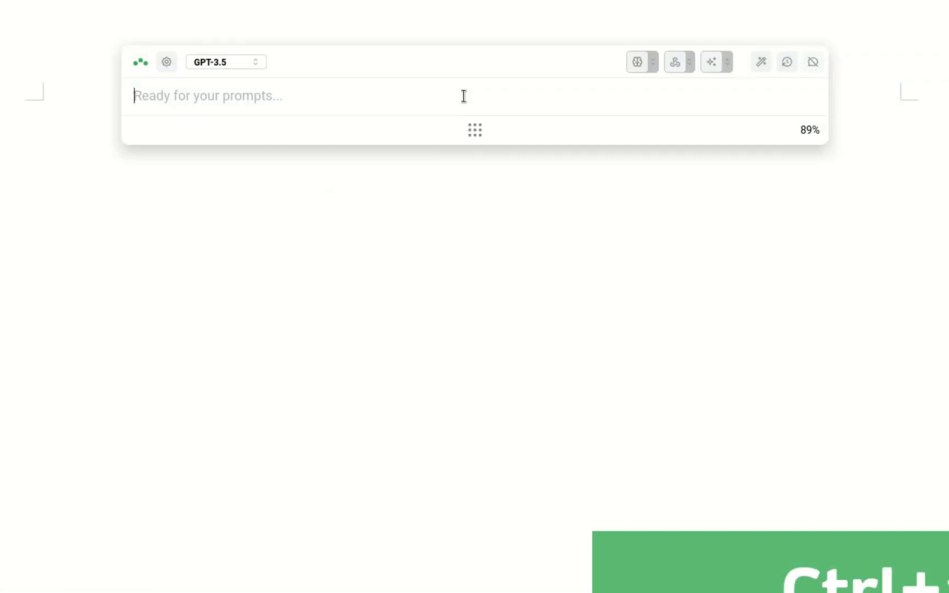
type("suggest me a blog post structure about App")
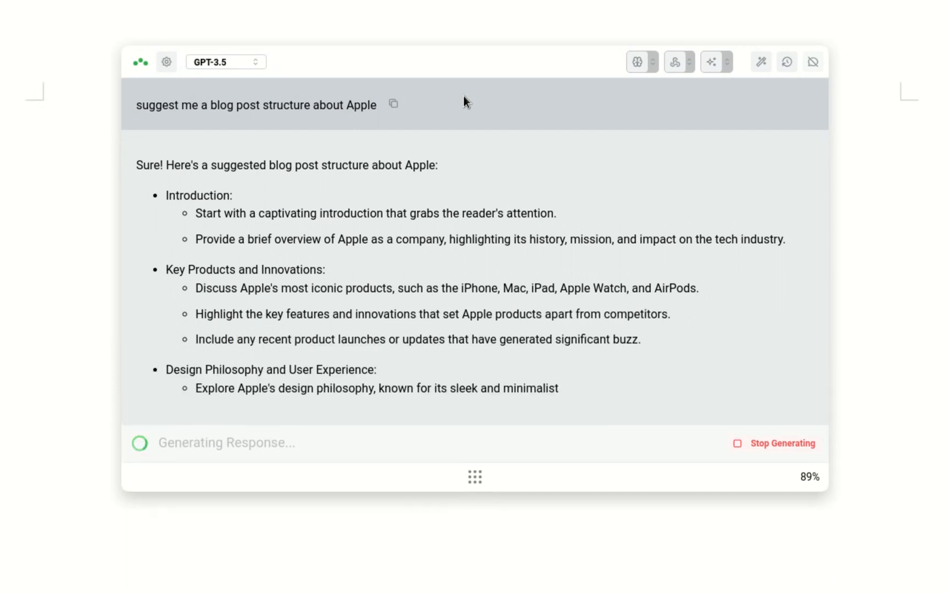
scroll("down", 3)
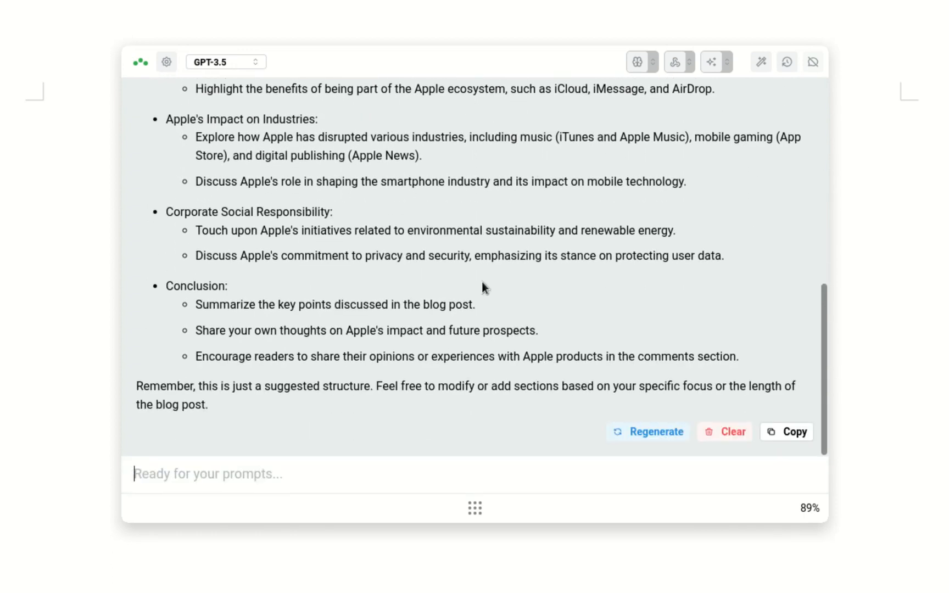
scroll("up", 3)
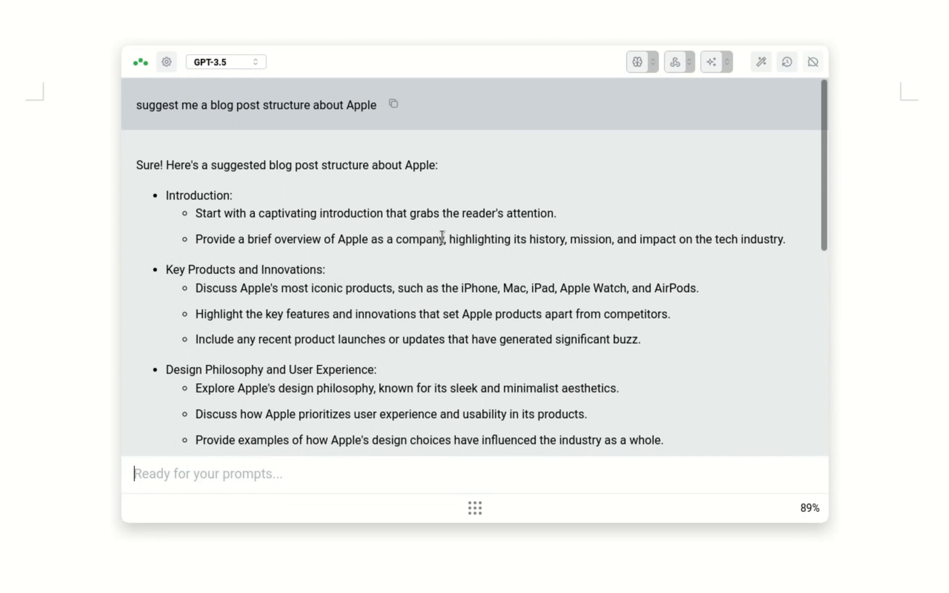
scroll("down", 3)
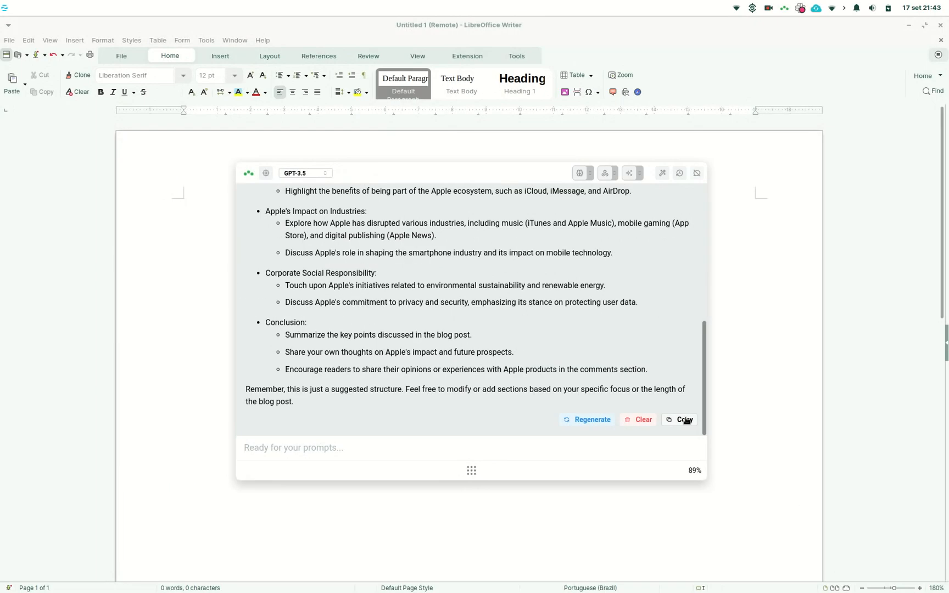
left_click(293, 447)
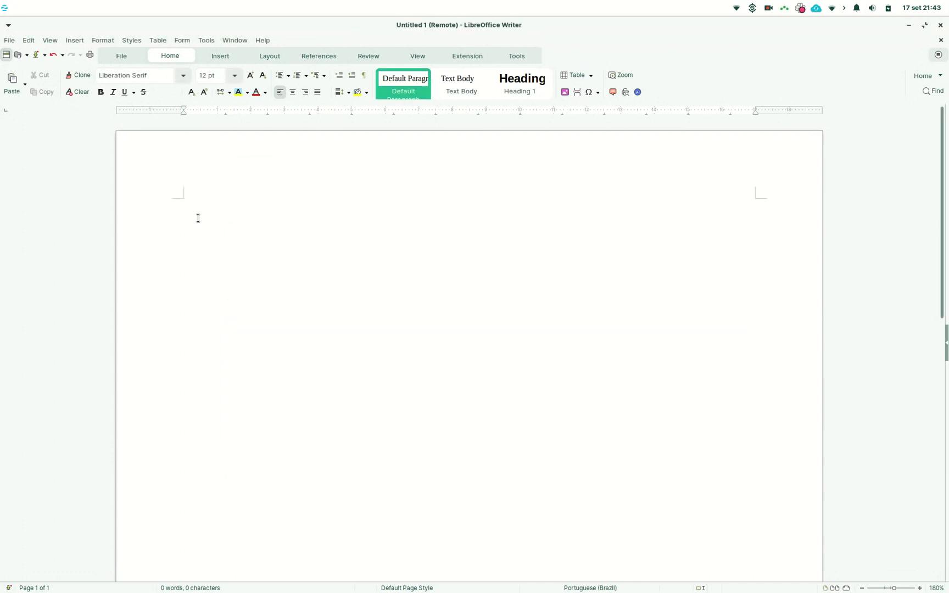
- Paste the copied Apple blog post structure into the Writer document
key("ctrl+v")
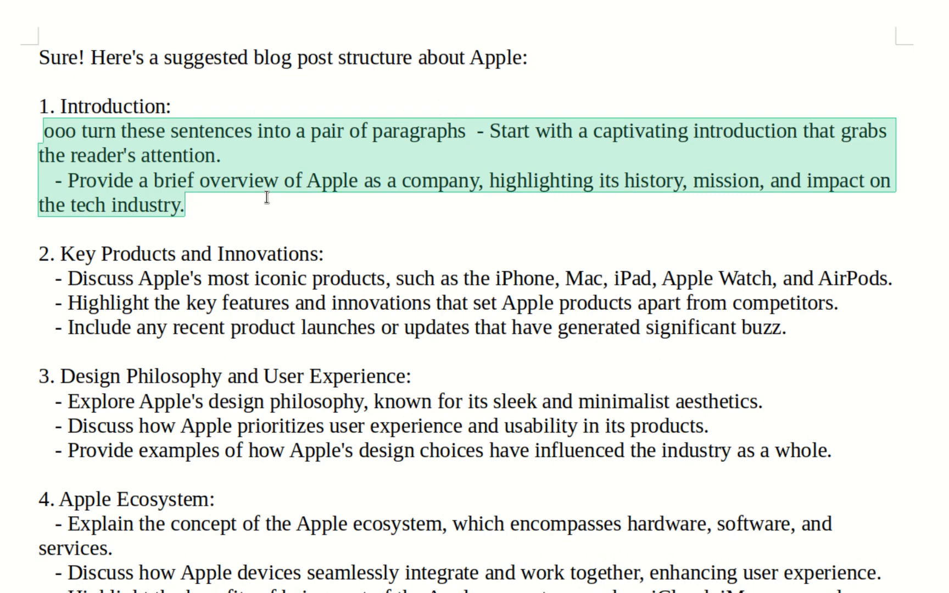
- Paste the AI-written Introduction paragraphs into the document
key("ctrl+v")
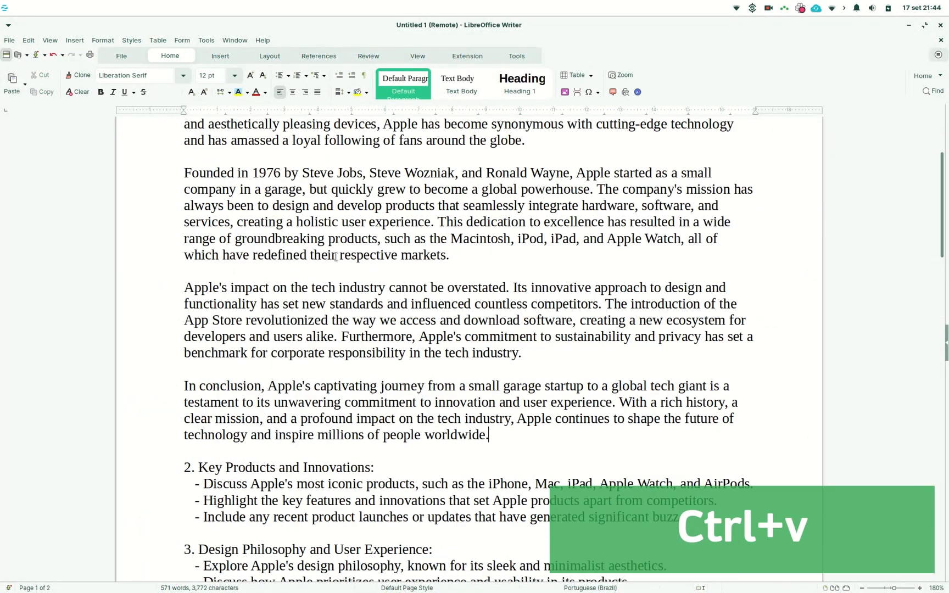
scroll("up", 3)
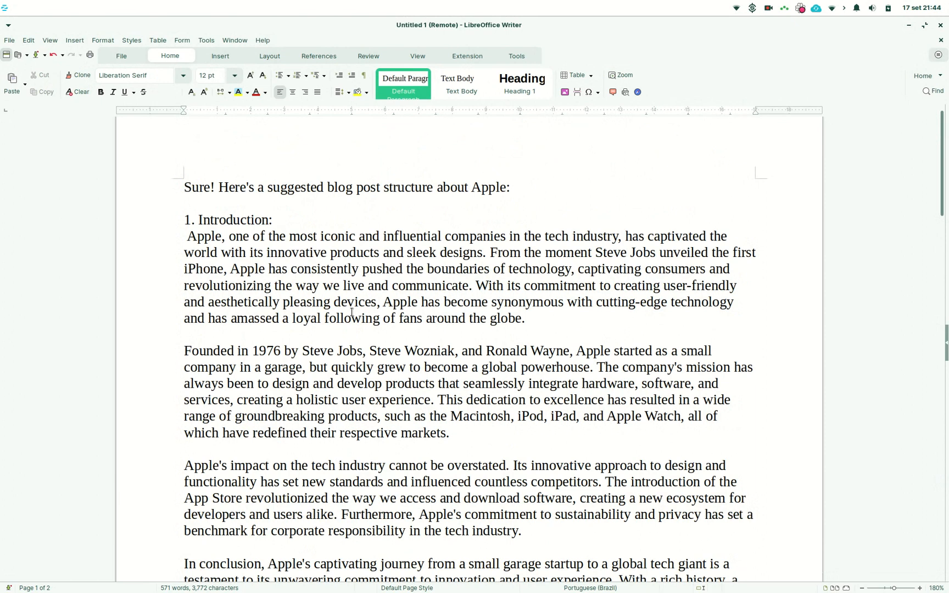
scroll("down", 3)
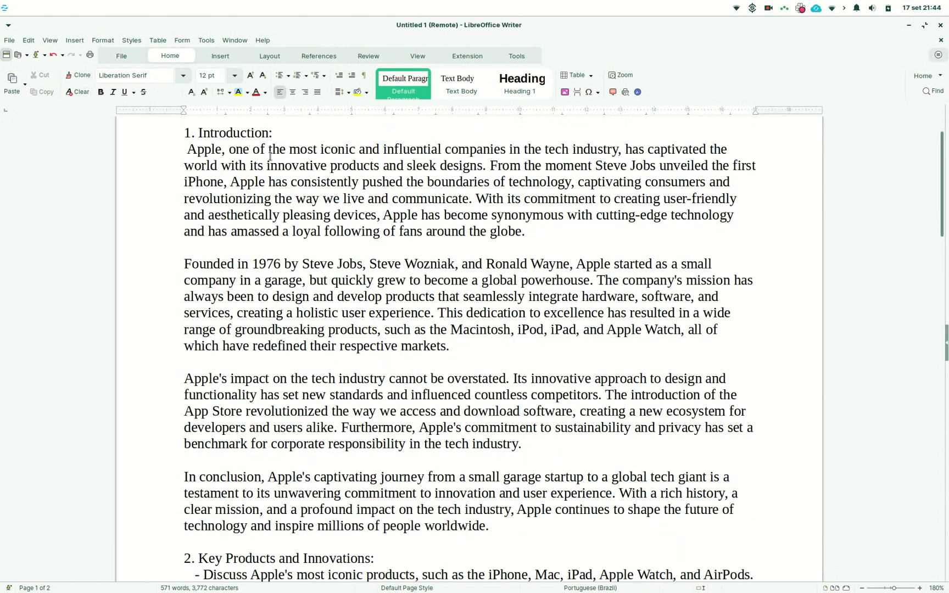
left_click(487, 526)
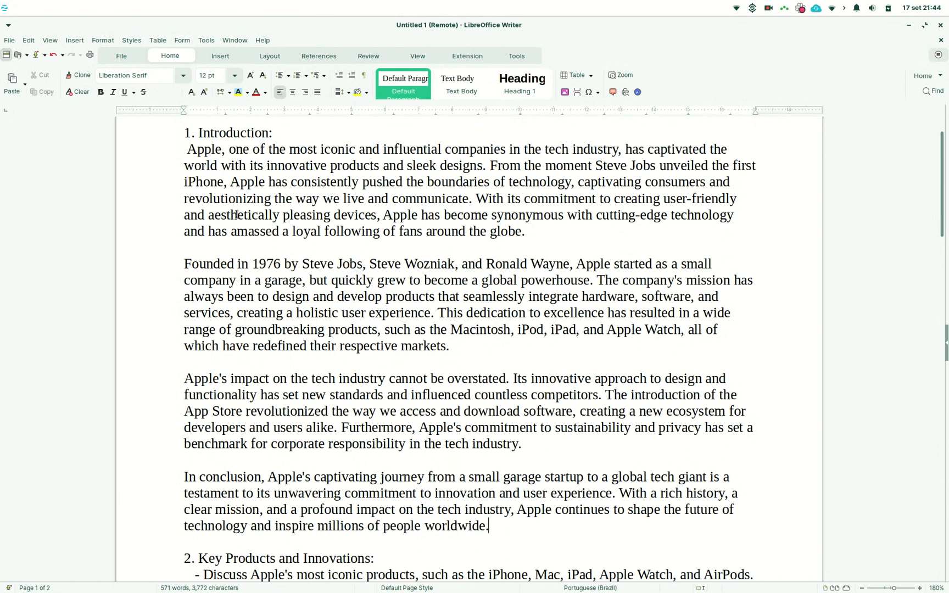
scroll("down", 3)
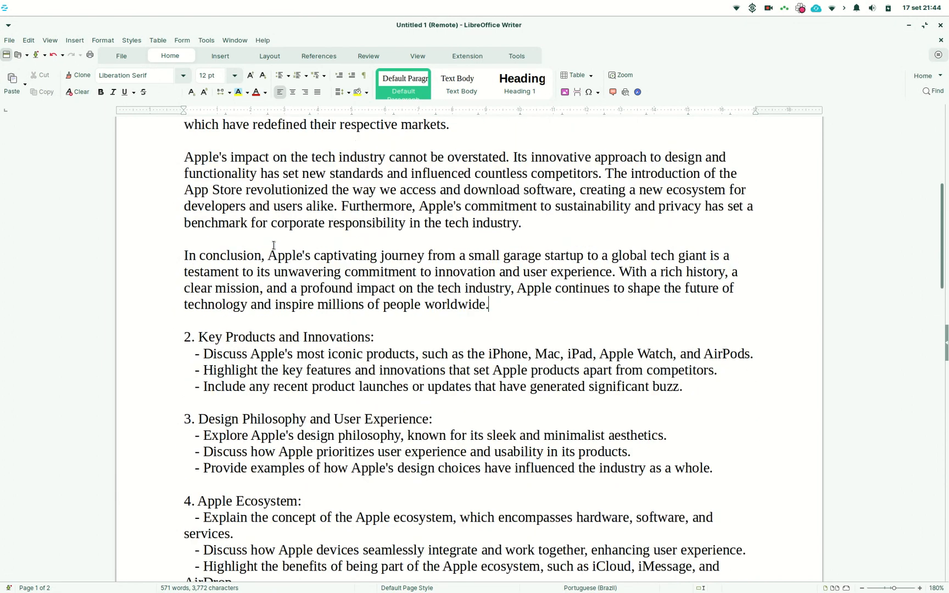
scroll("down", 3)
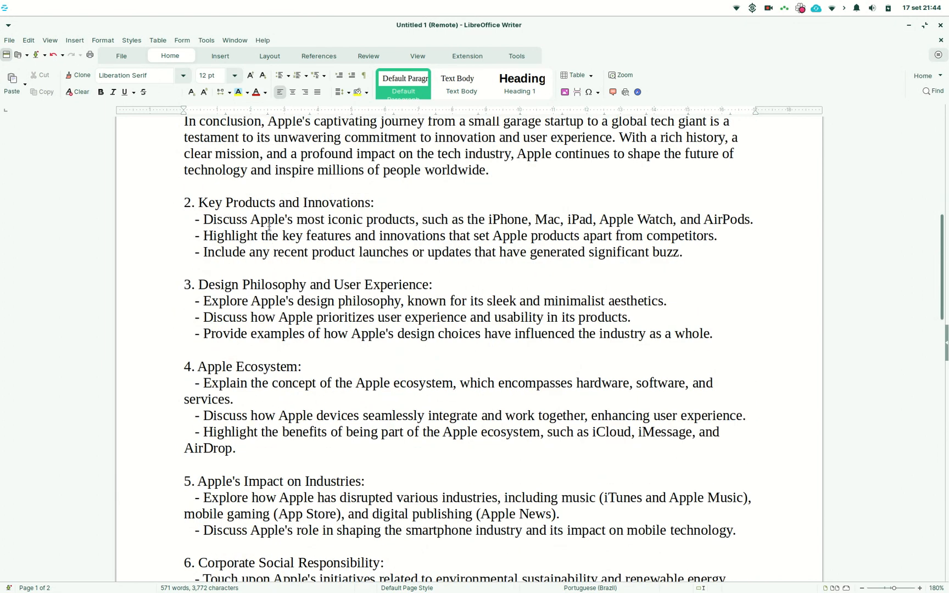
- Rewrite the Key Products bullets as paragraphs with an ooo prompt and paste them
type("oo")
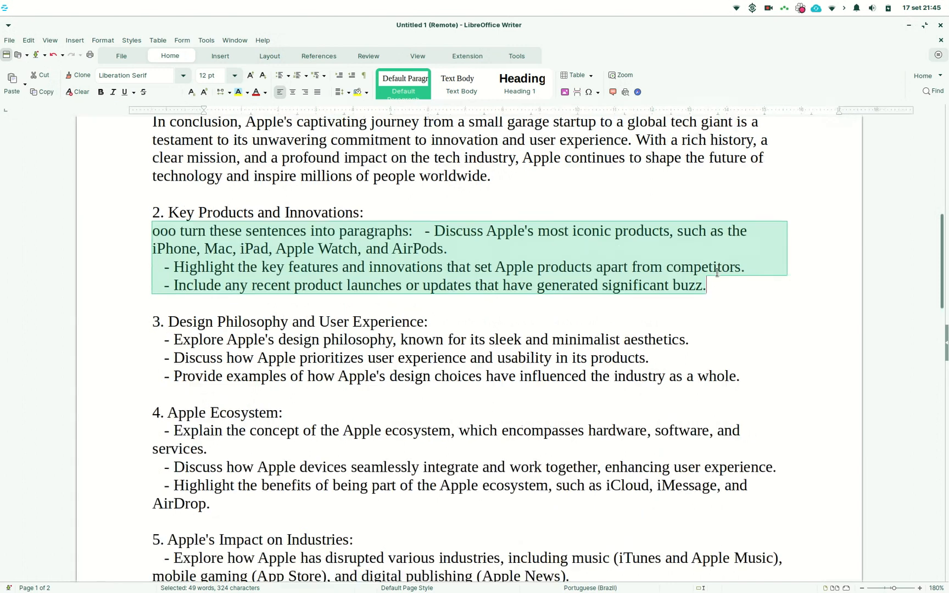
key("ctrl+v")
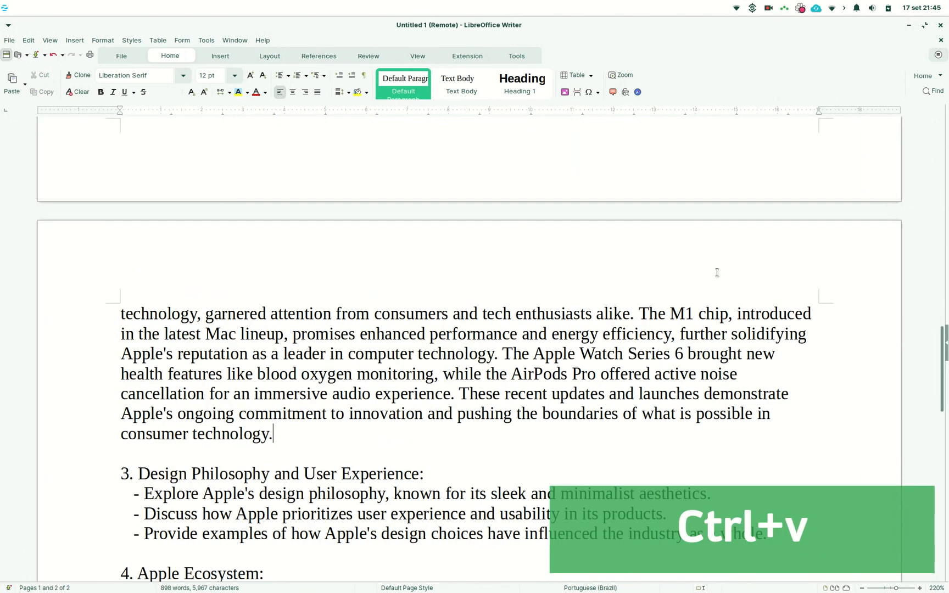
scroll("up", 3)
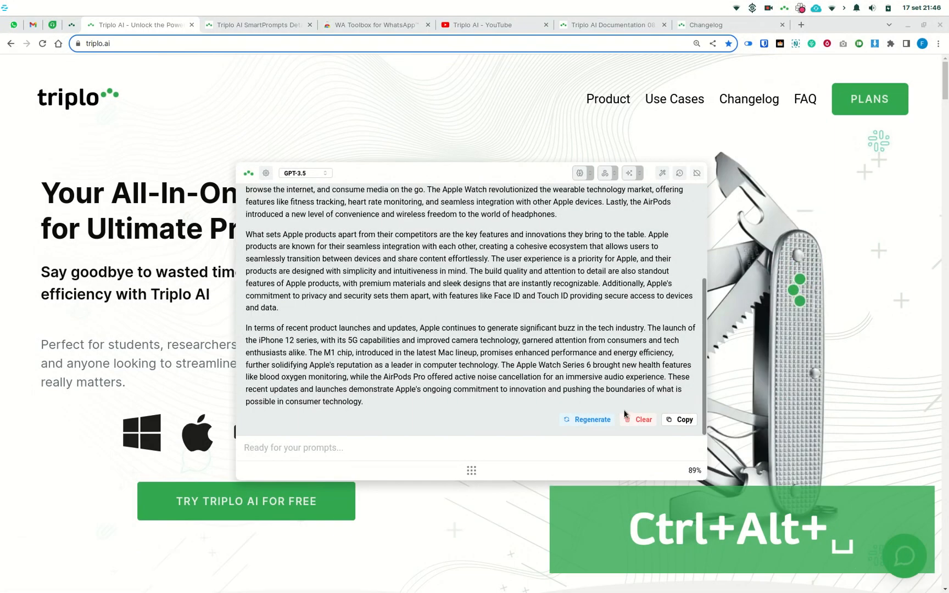
- Clear the Apple answer and filter SmartPrompts by 'gram' to show Grammar and Improve
left_click(636, 420)
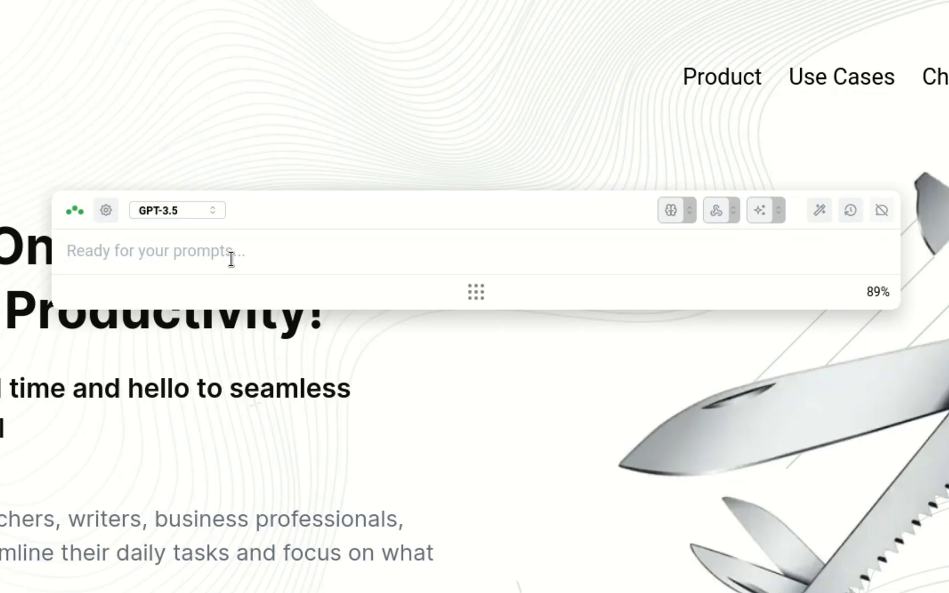
type("gram")
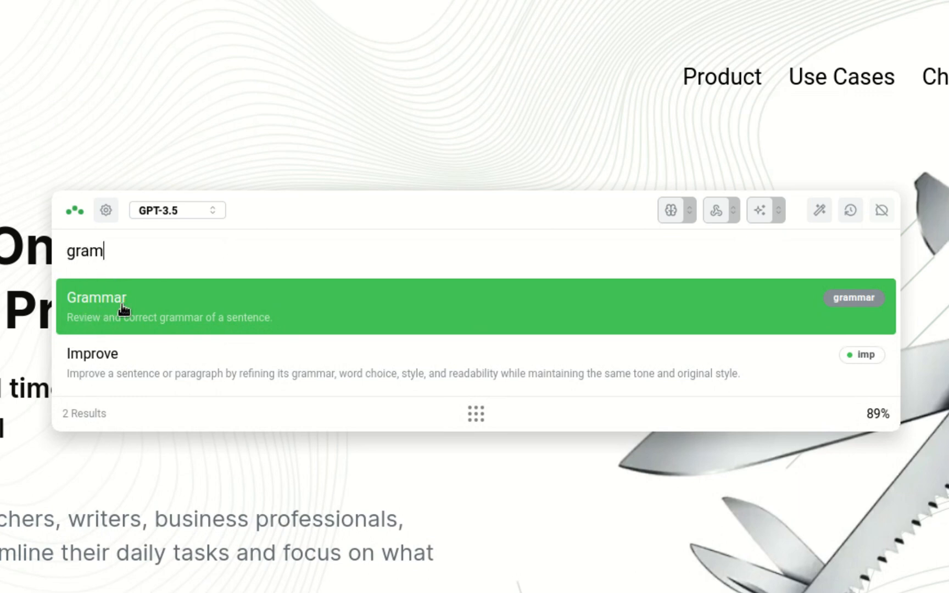
mouse_move(230, 363)
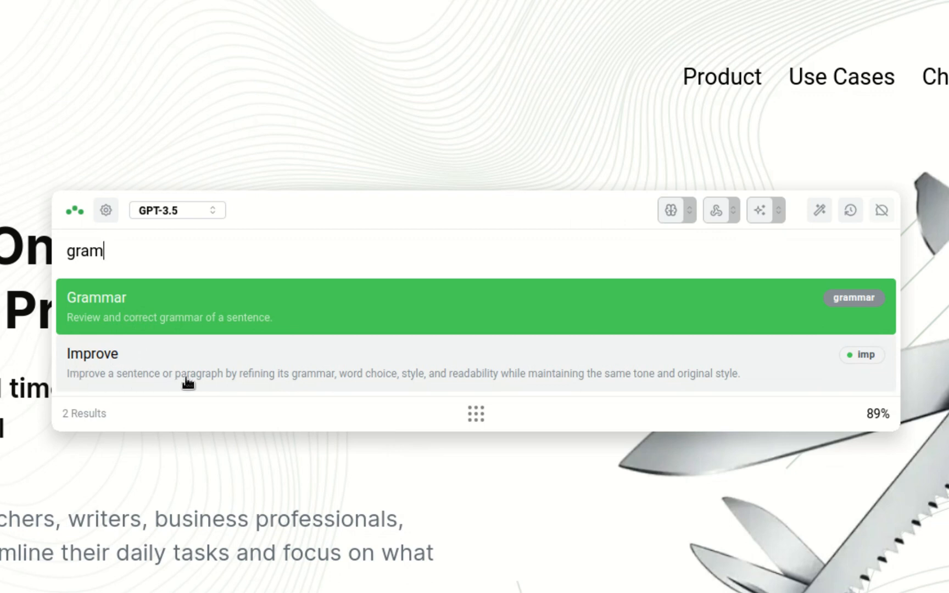
mouse_move(281, 387)
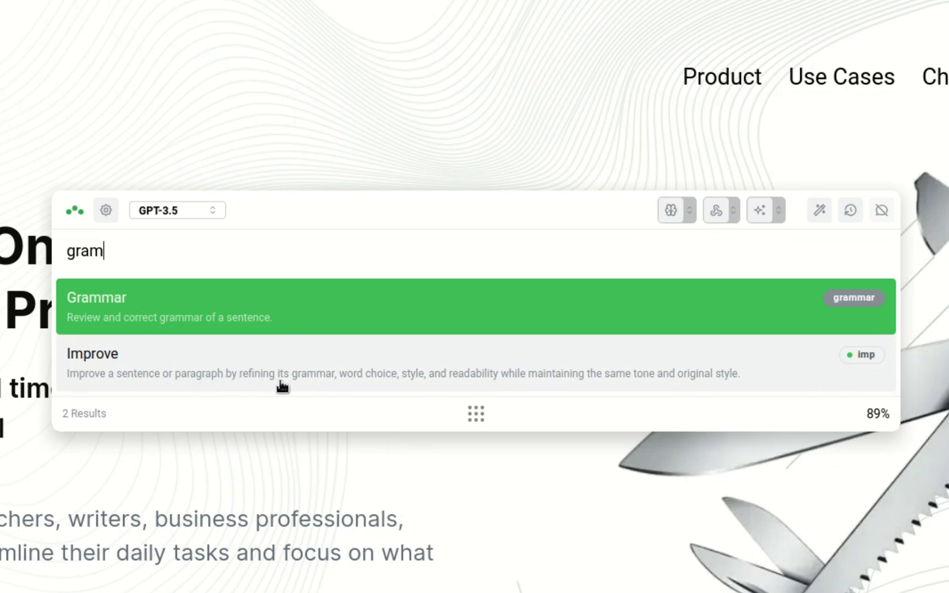
mouse_move(453, 387)
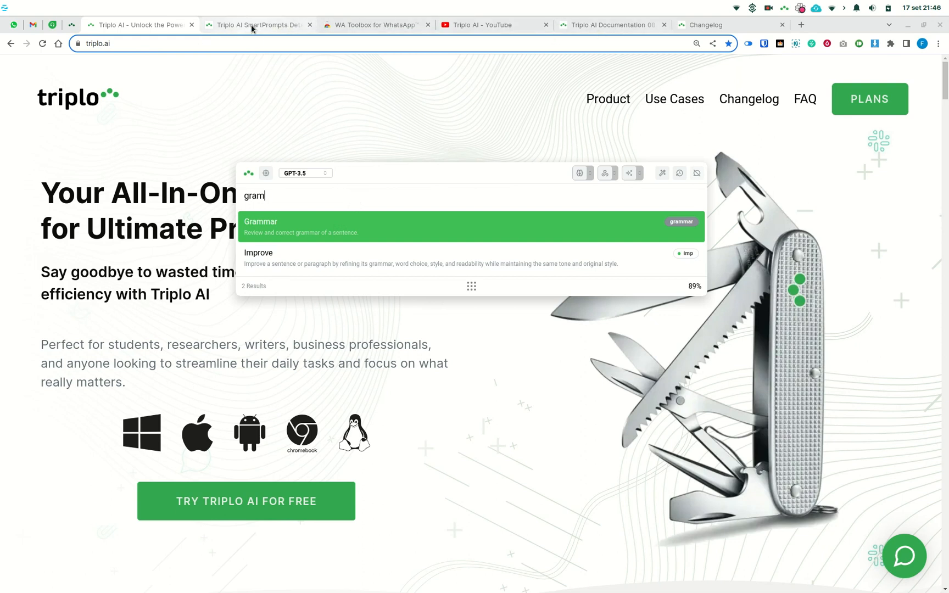
- View the SmartPrompts documentation tab, then the WA Toolbox for WhatsApp reviews tab
left_click(258, 25)
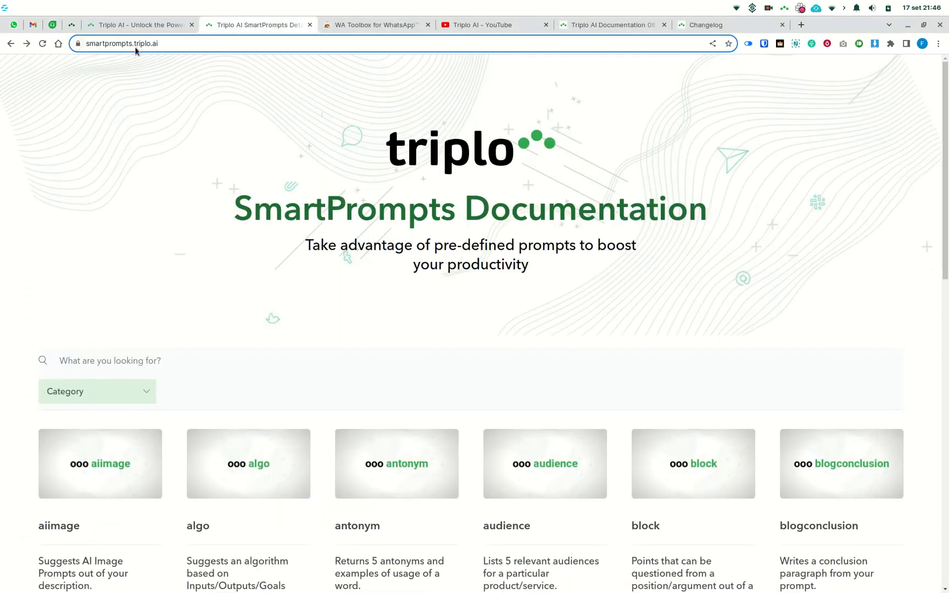
left_click(375, 24)
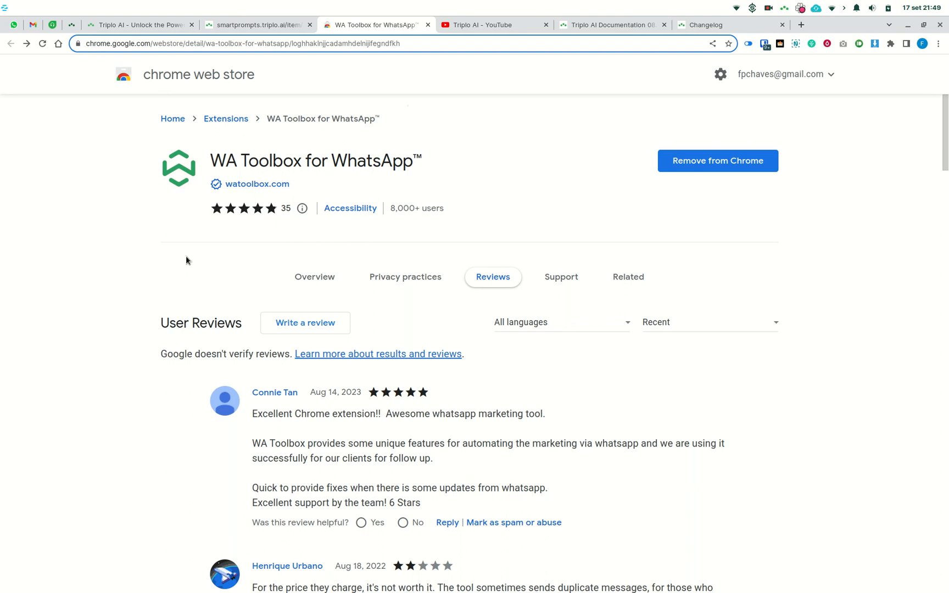
- Ask Triplo, using the review page as context, which WA Toolbox features users like most
key("ctrl+a")
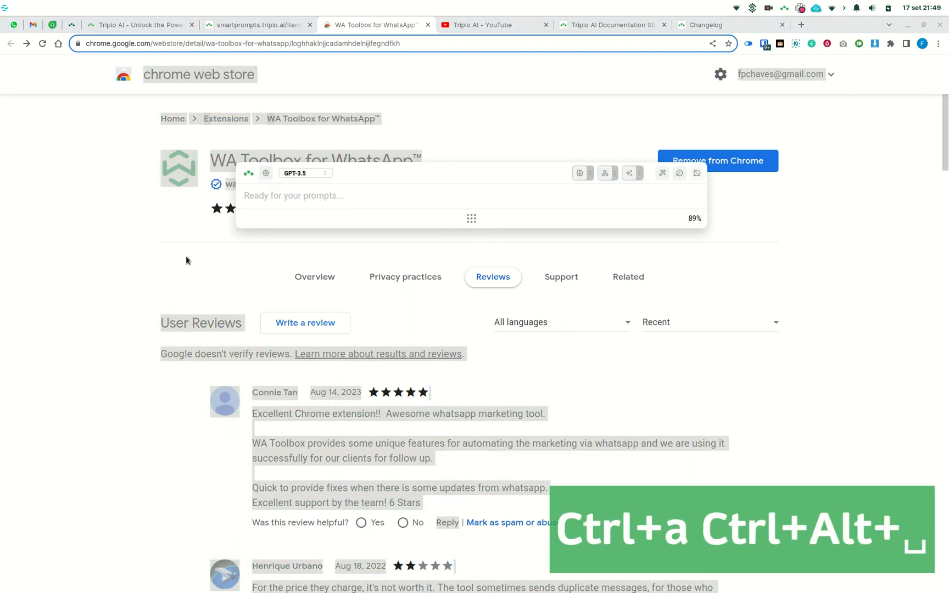
type("//context//")
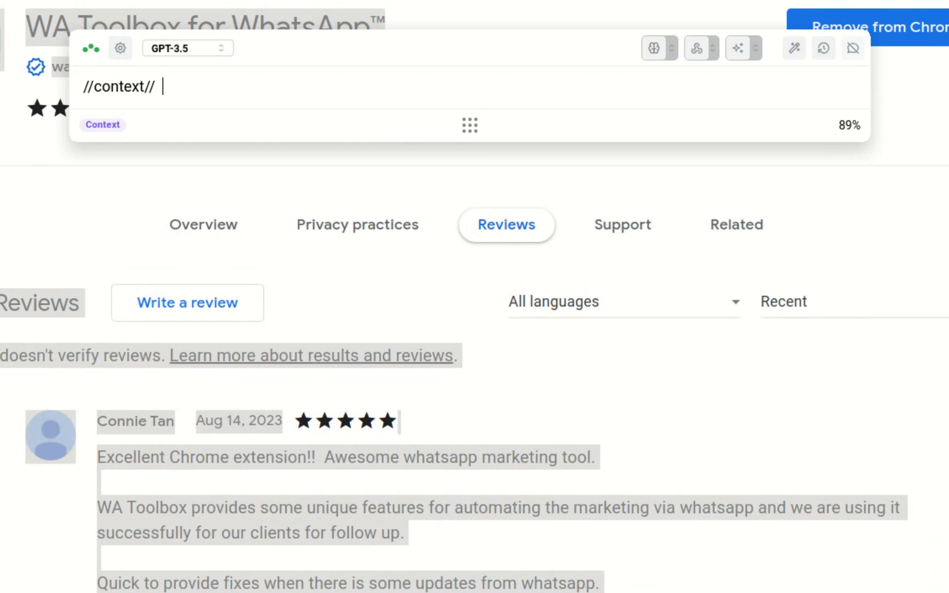
type("what are the features users l")
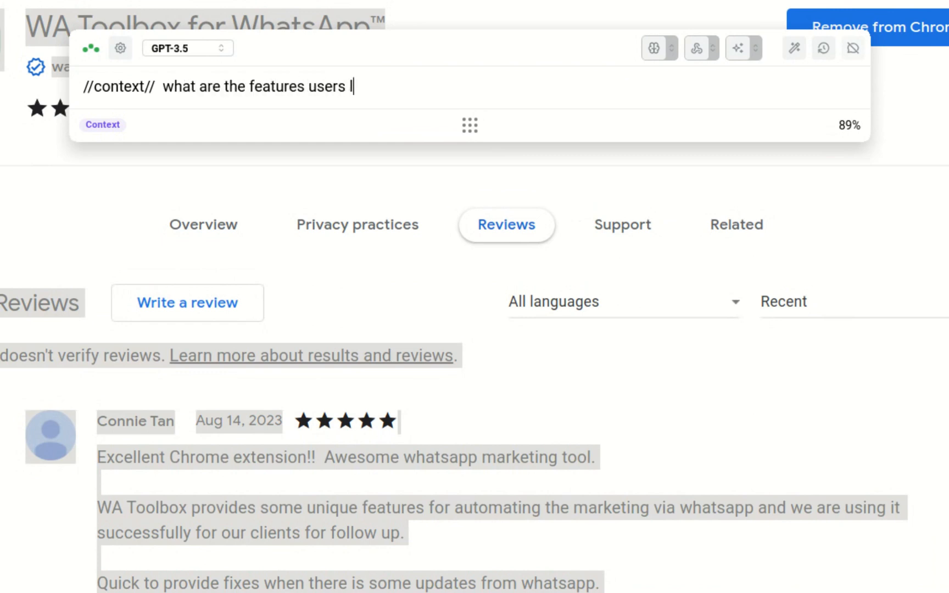
type("ike most about WA Toolbox")
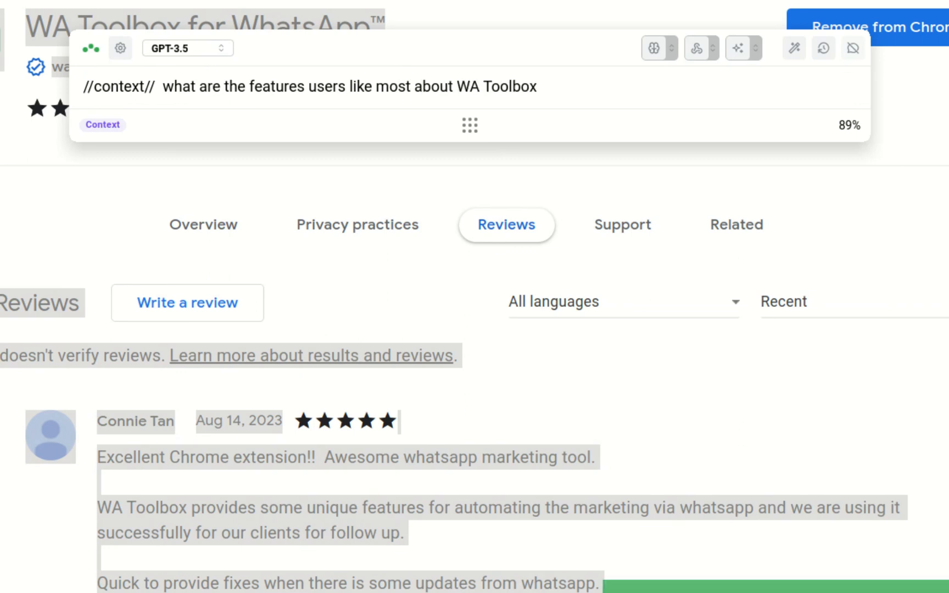
left_click(536, 86)
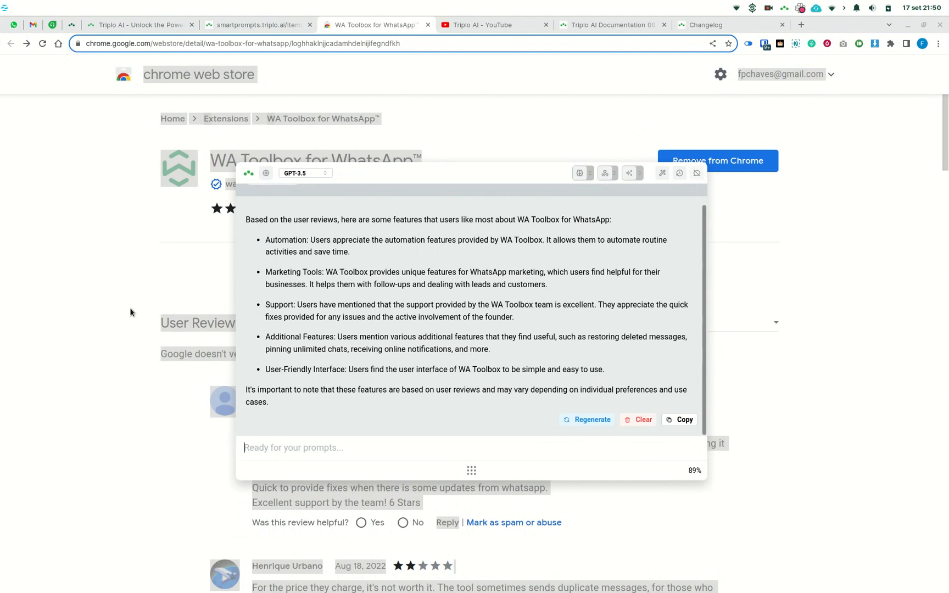
mouse_move(178, 299)
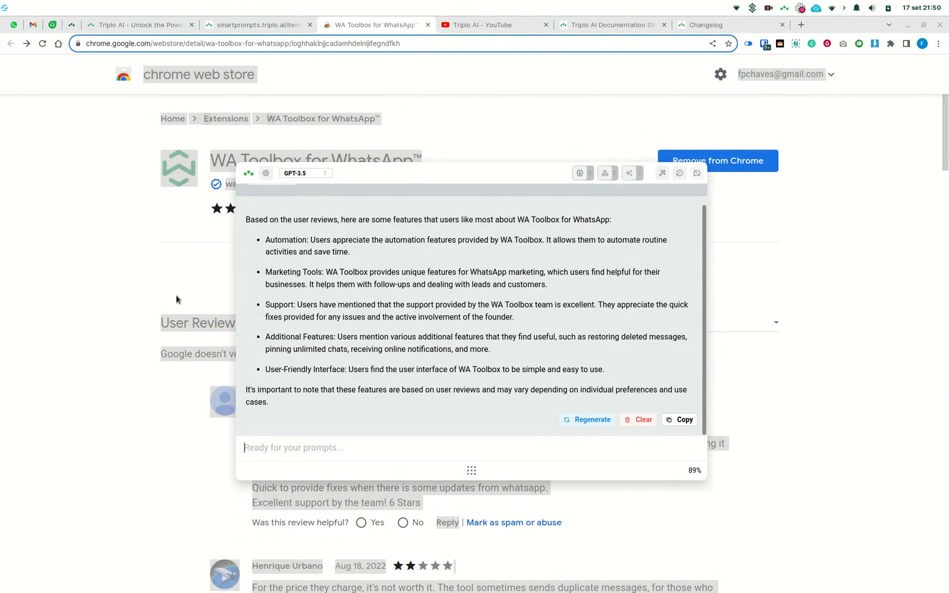
- Return to Gnumeric, select the OrderDate-to-Total sales range, and bring up Triplo AI
left_click(696, 173)
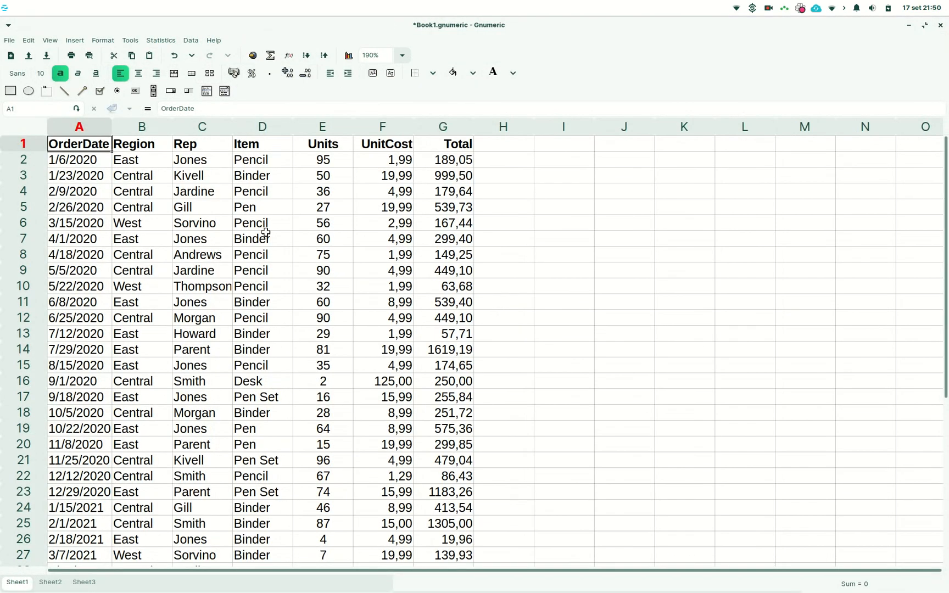
mouse_move(468, 455)
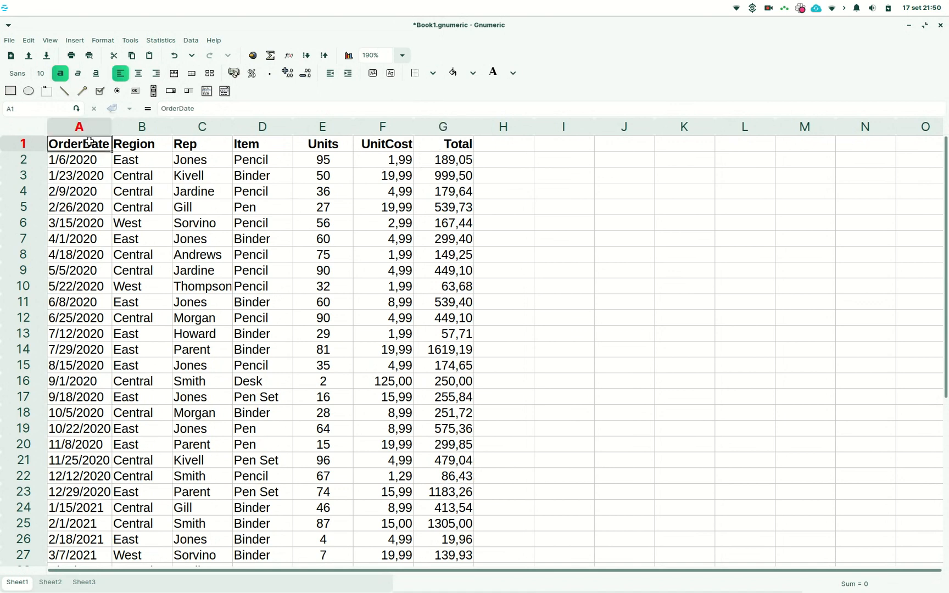
key("ctrl+shift+Down")
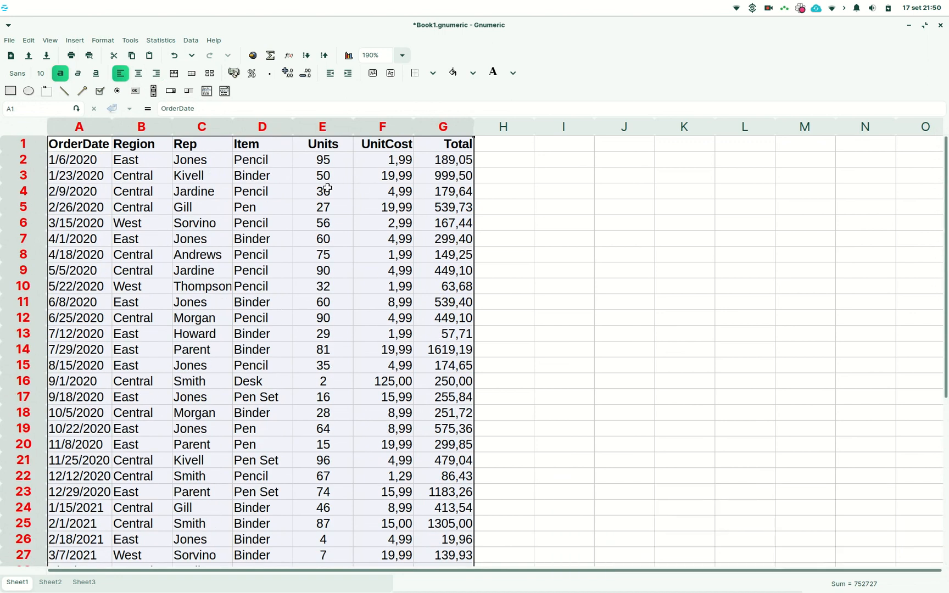
key("ctrl+alt+Return")
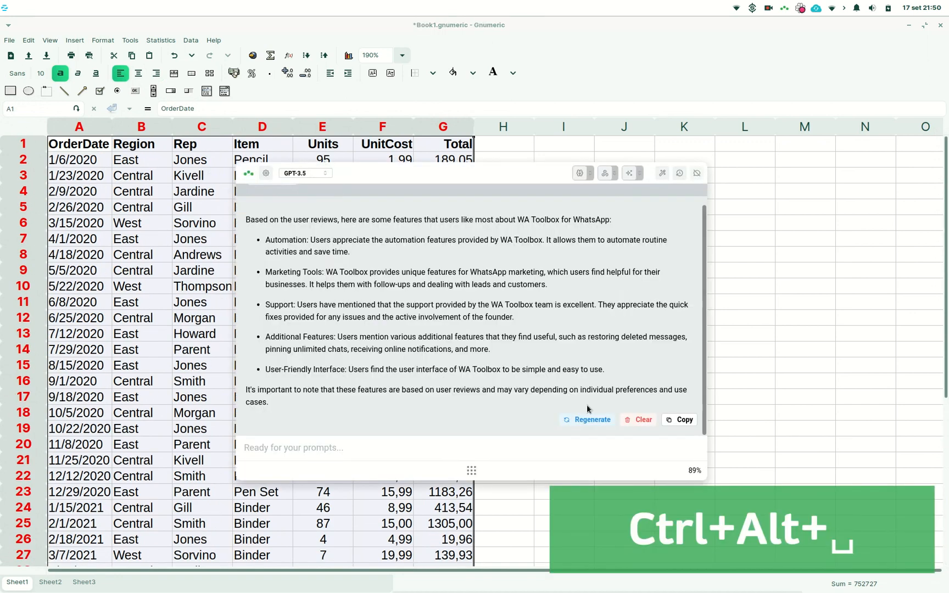
- Clear the old answer and ask, with sheet context, how to sum Total for pencils above 50 units
left_click(637, 419)
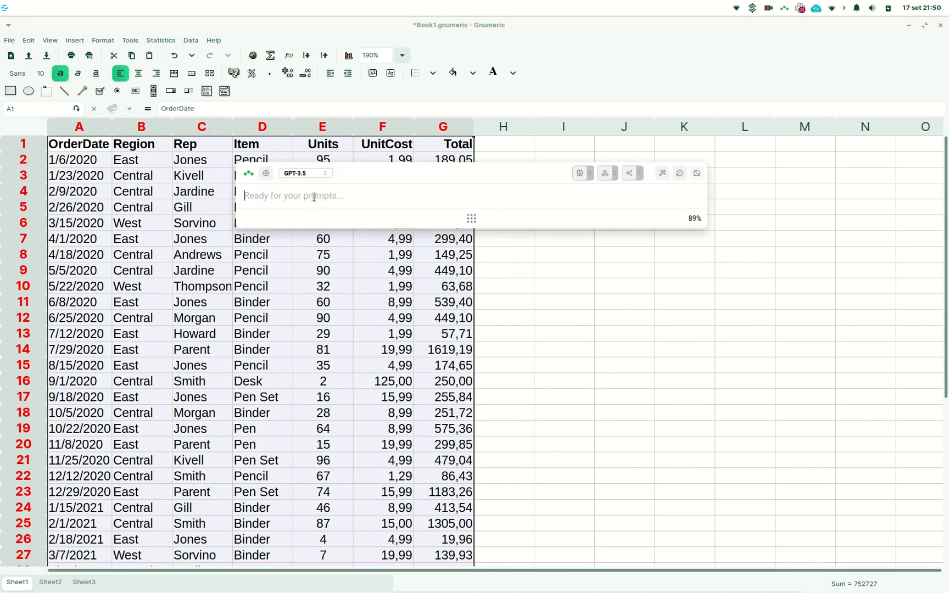
type("//context//")
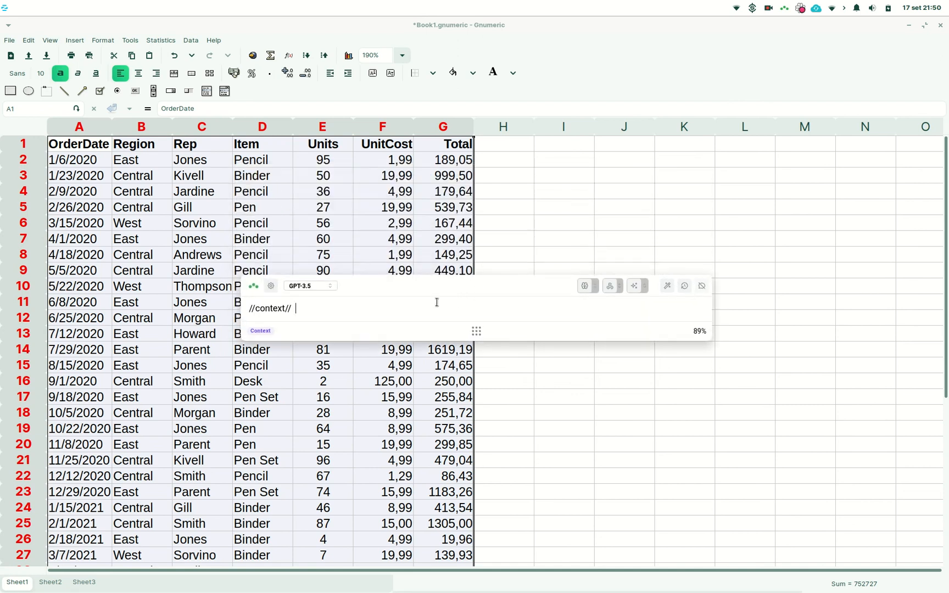
type("how to sum the values of")
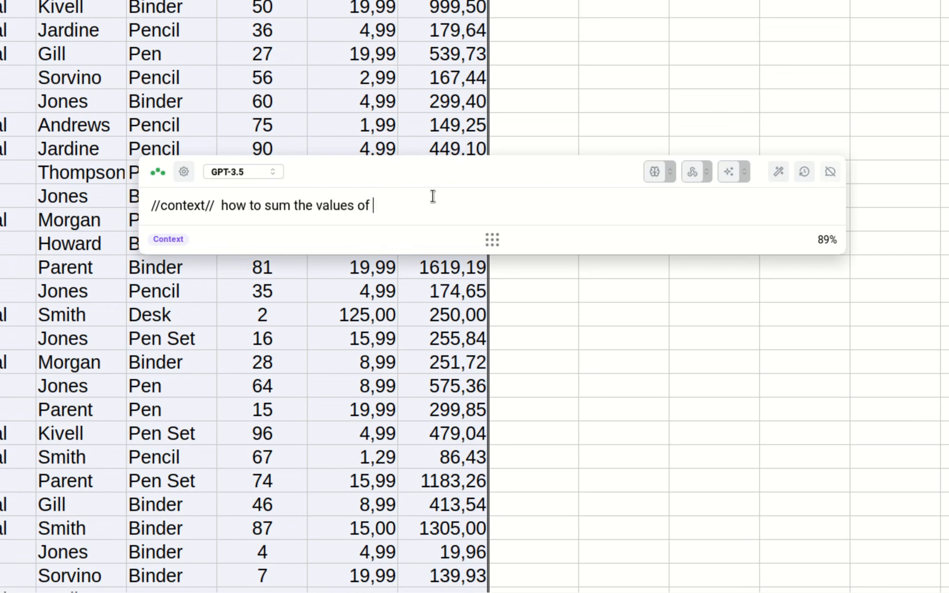
type("total only if item is pencil and units is lar")
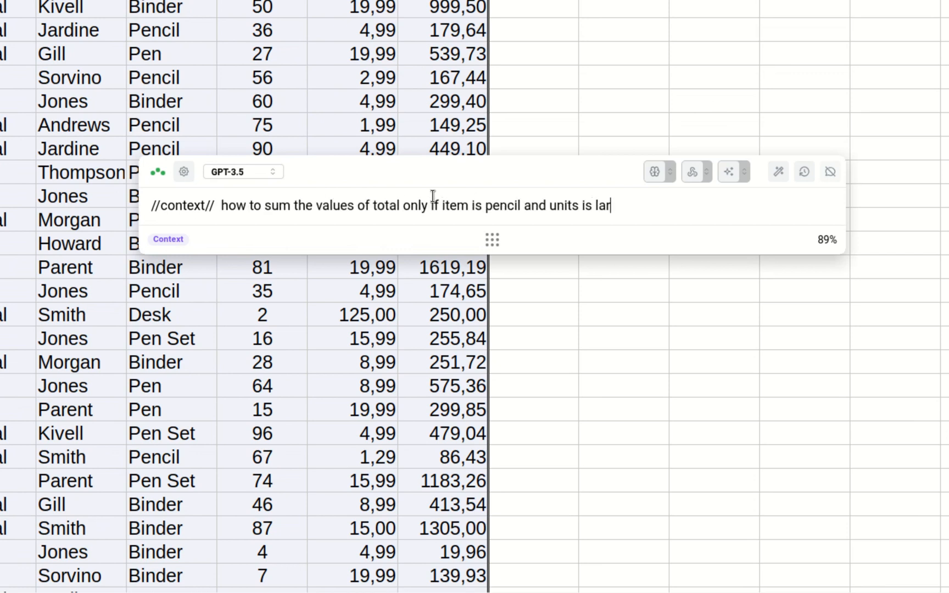
type("ger than 50")
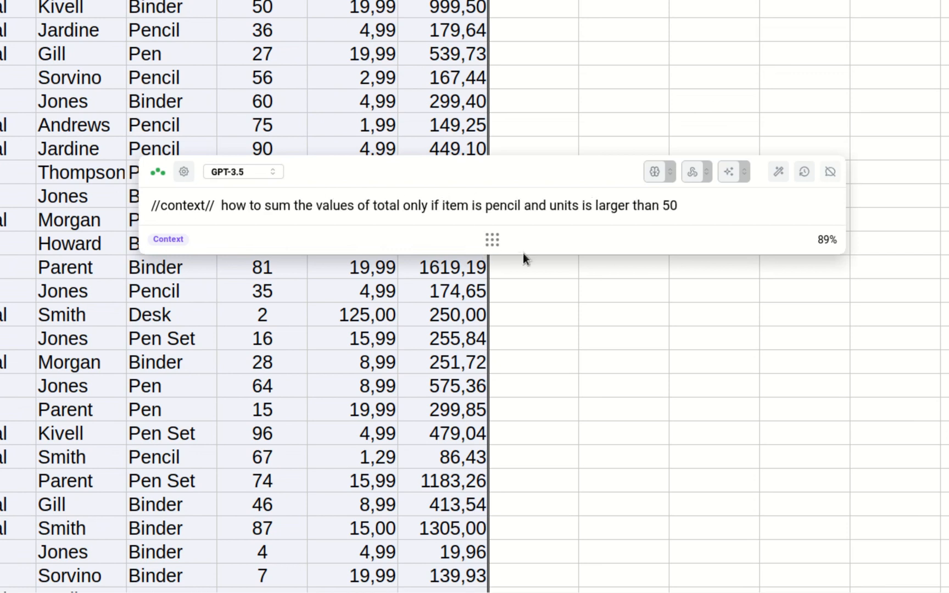
mouse_move(493, 242)
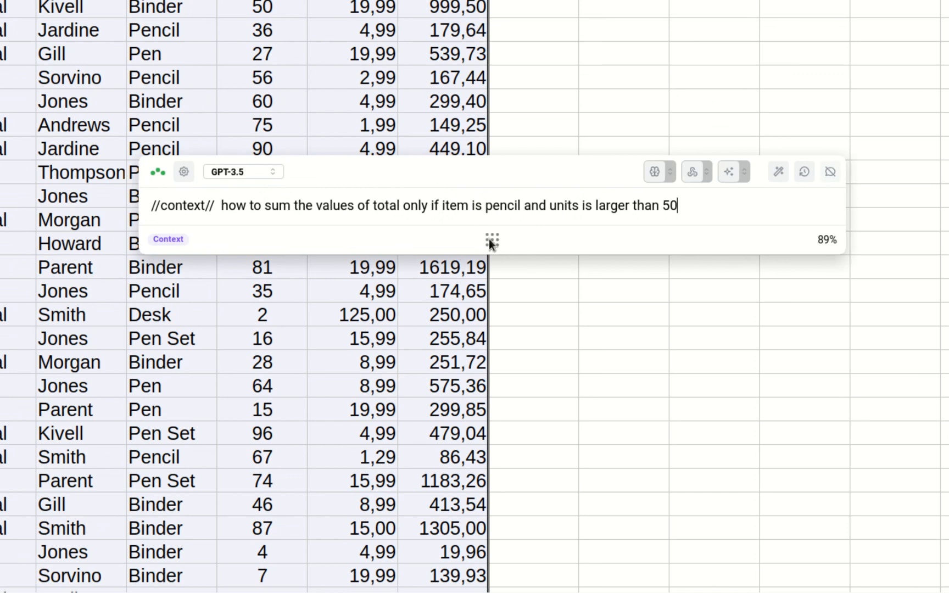
type("are")
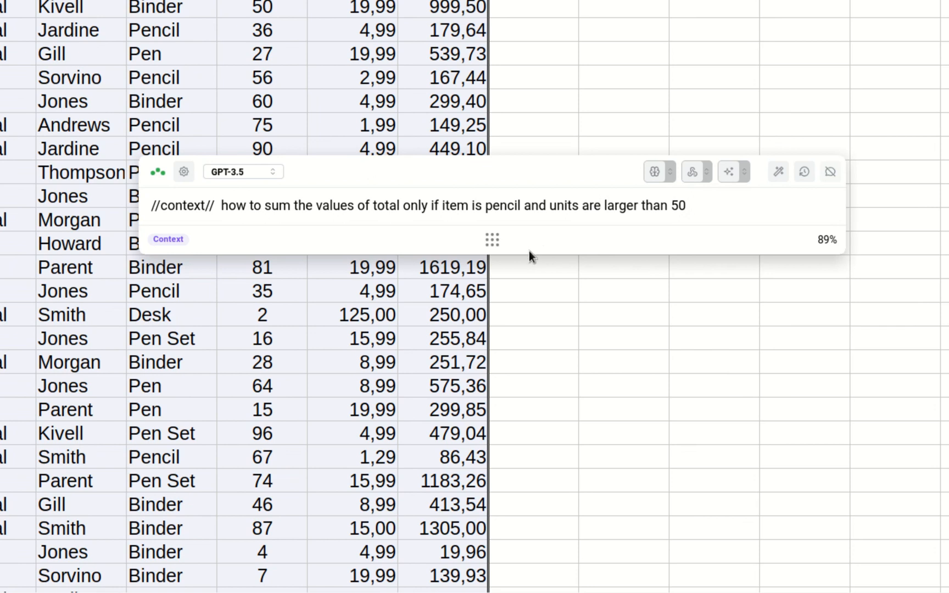
key("Return")
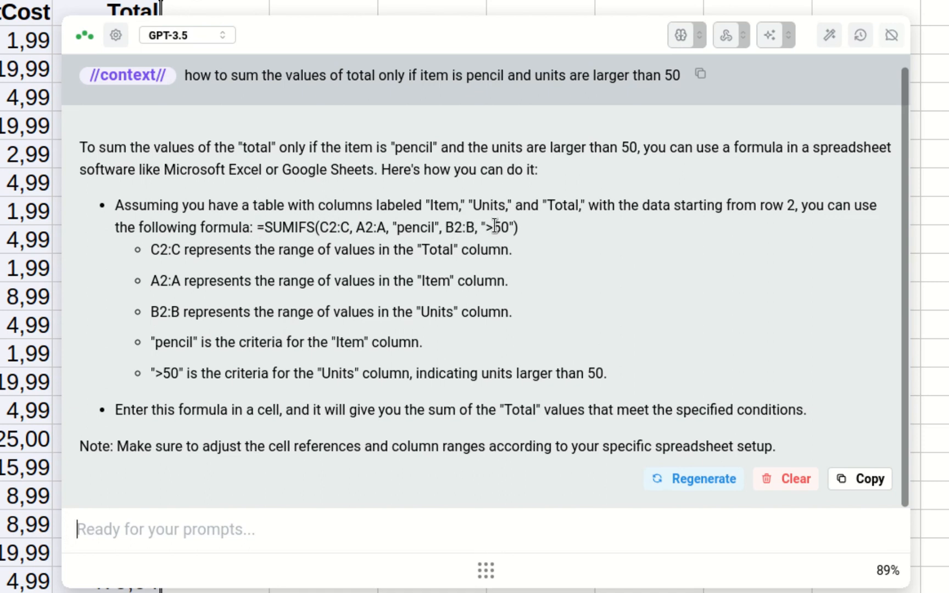
mouse_move(340, 227)
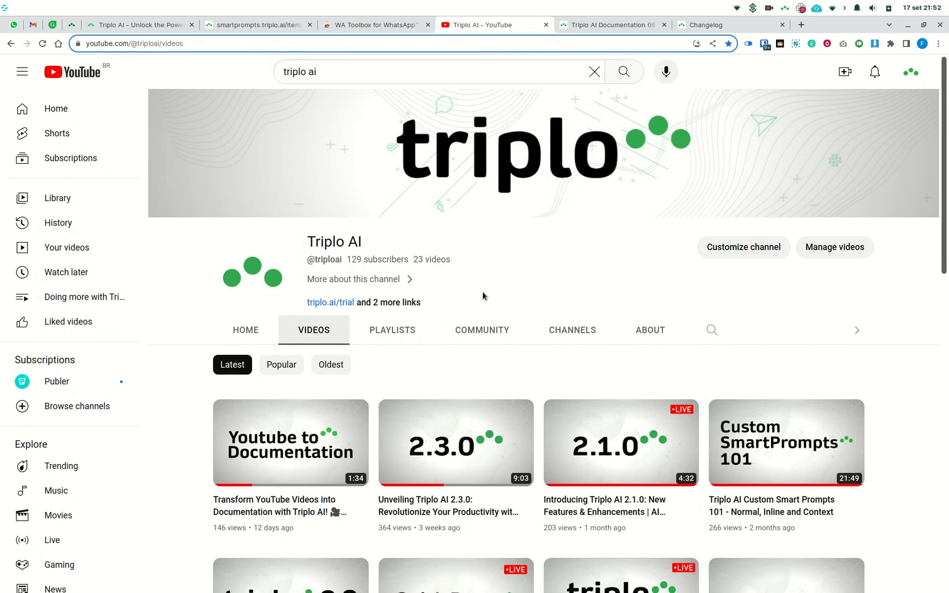
- Copy the share link of the Triplo AI 2.3.0 video from its ⋮ menu
left_click(529, 501)
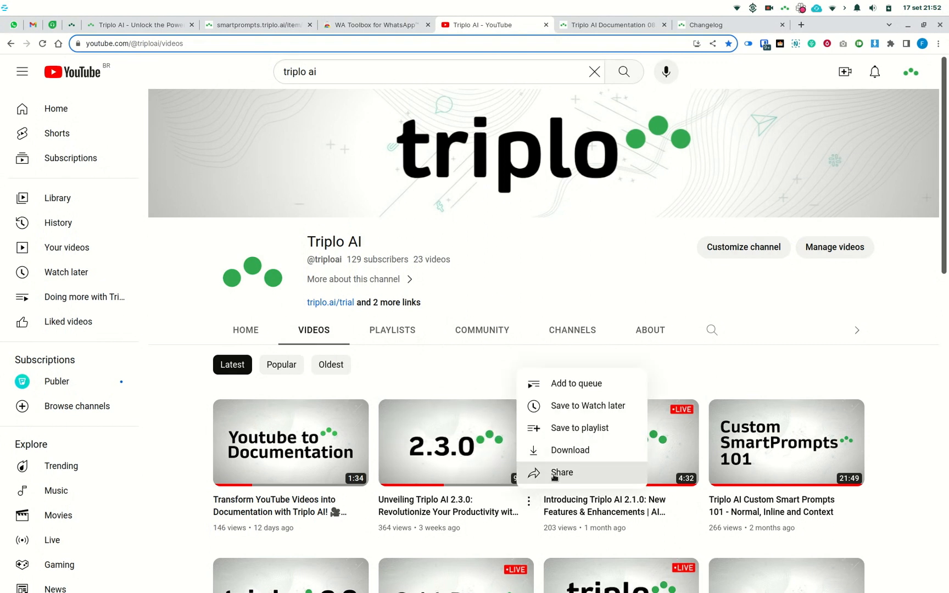
left_click(563, 473)
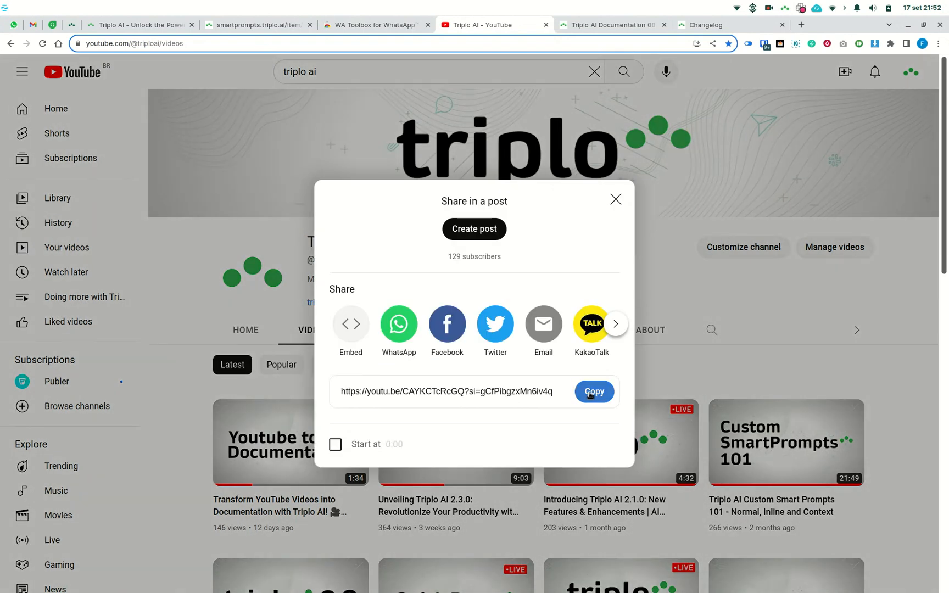
left_click(594, 392)
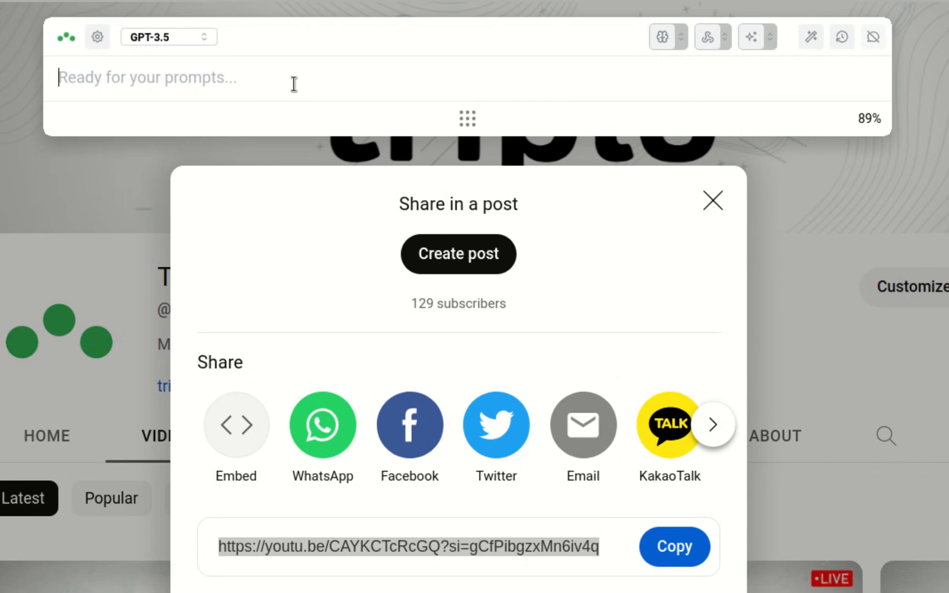
type("scrape https://youtu.be/CAYKCTcRcGQ?si=gCfPibgzxMn6iv4q")
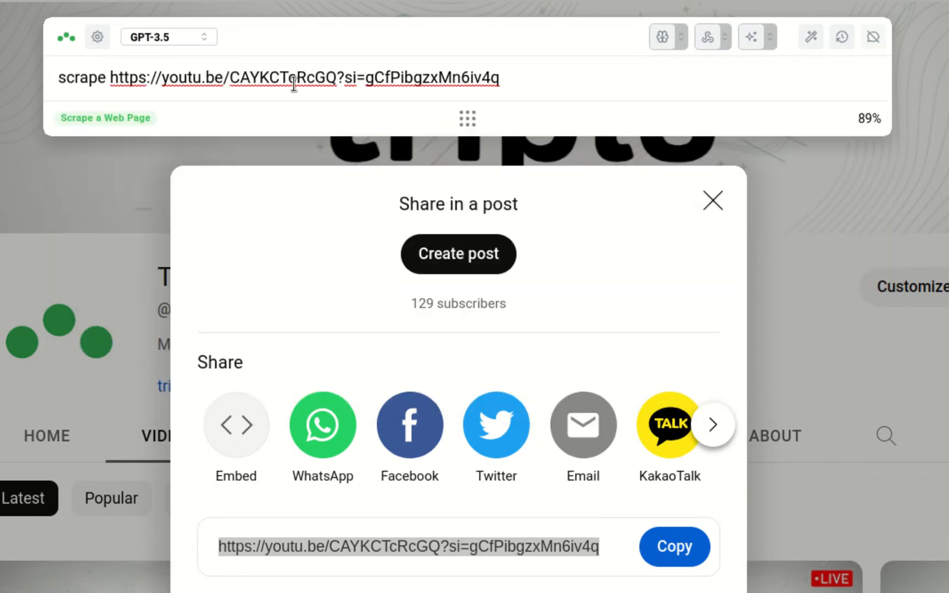
left_click(500, 77)
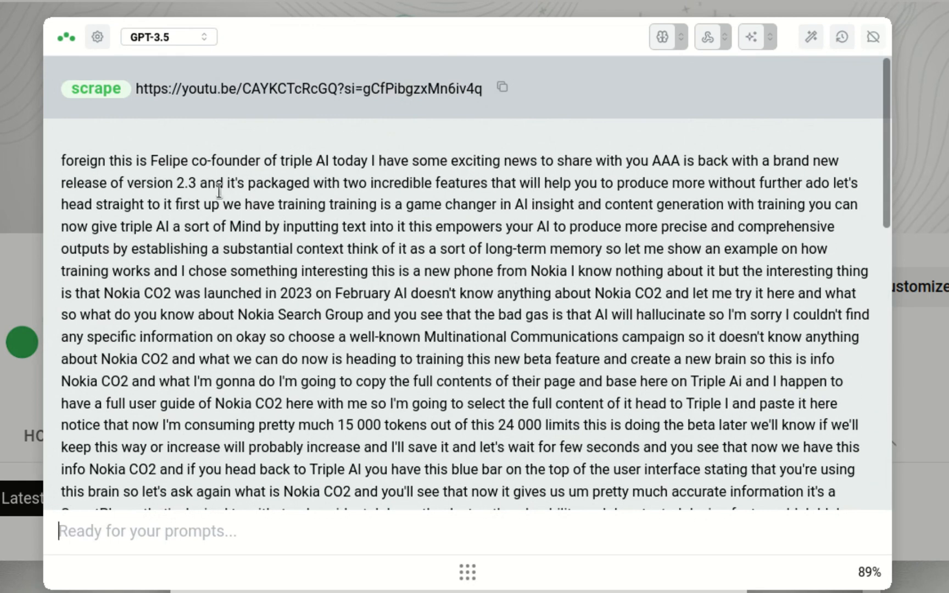
mouse_move(435, 247)
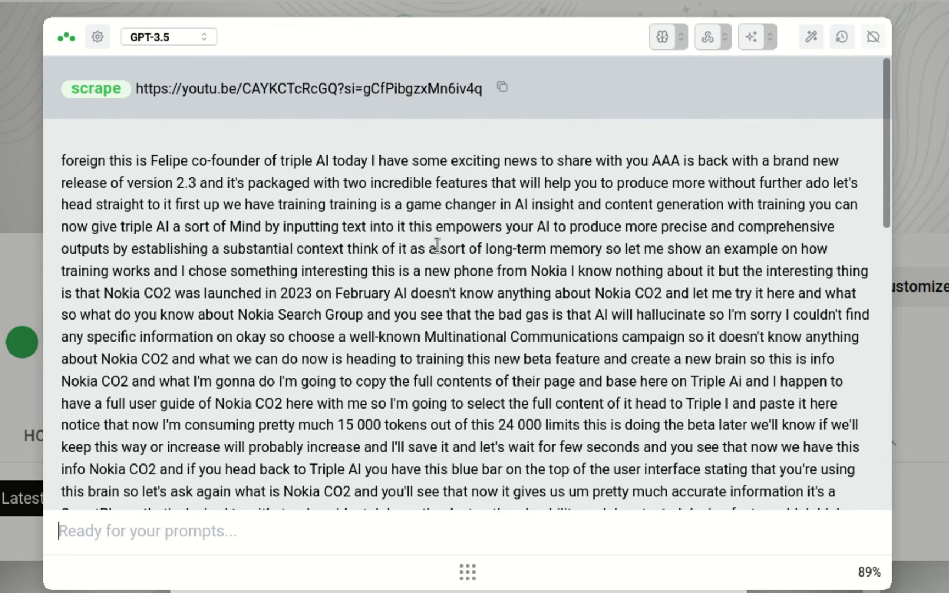
scroll("down", 3)
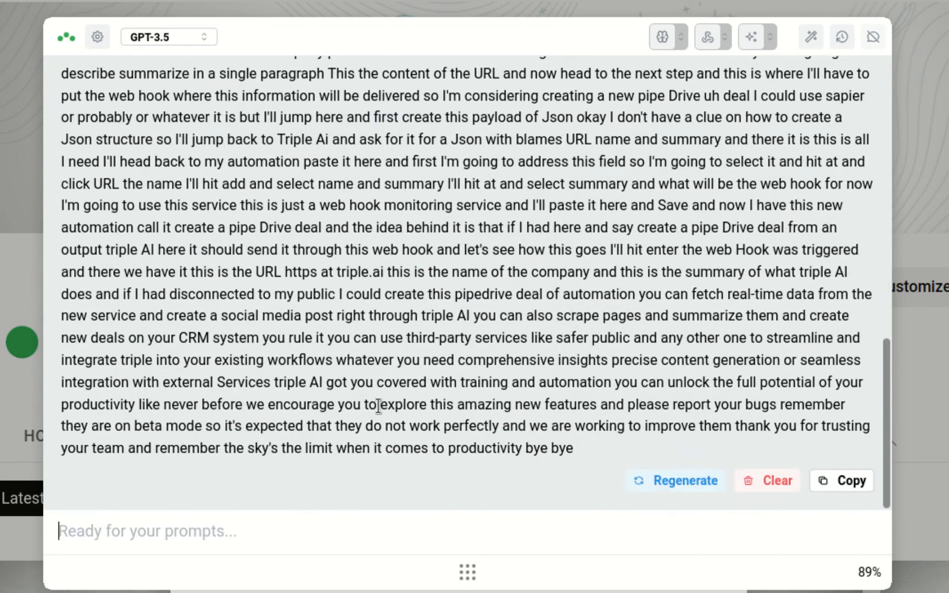
mouse_move(309, 533)
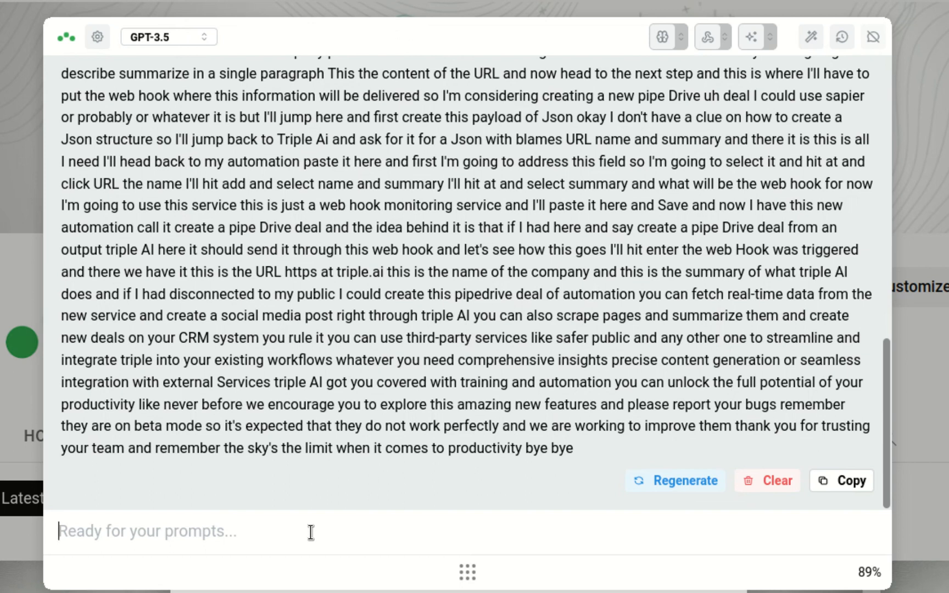
- Ask Triplo AI 'what are the key messages from' the YouTube video link
type("what are the k")
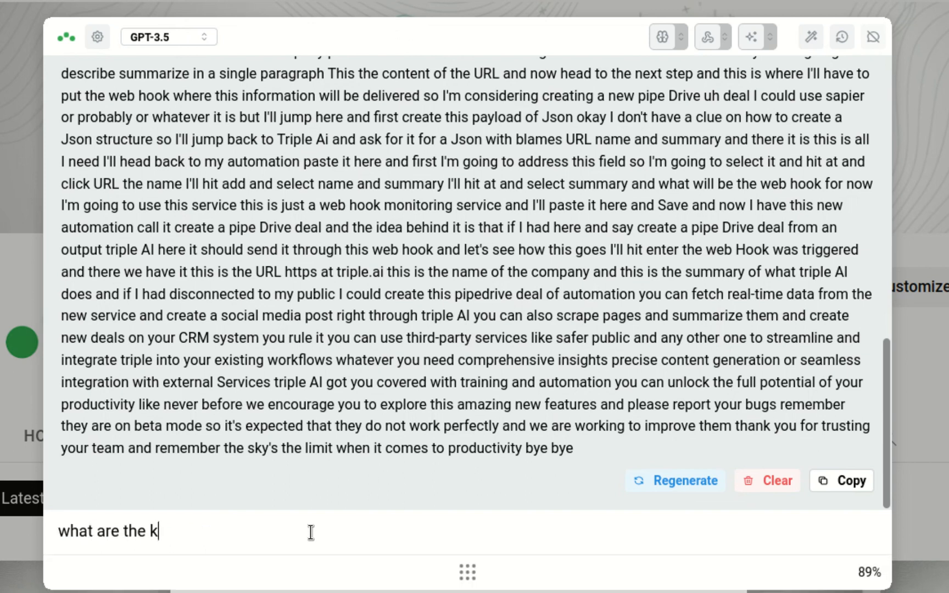
type("ey messages from https://youtu.be/CAYKCTcRcGQ?si=gCfPibgzxMn6iv4q")
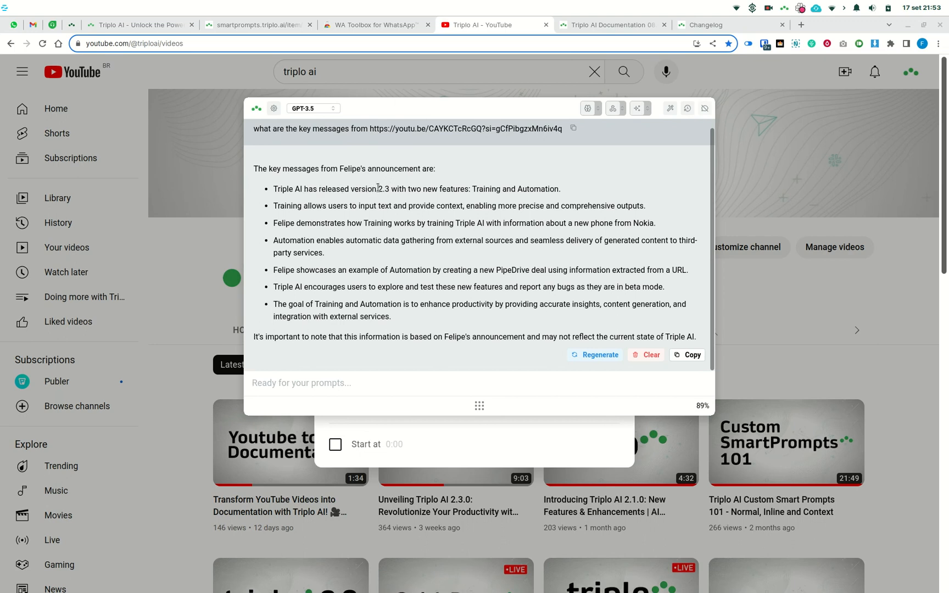
left_click(301, 383)
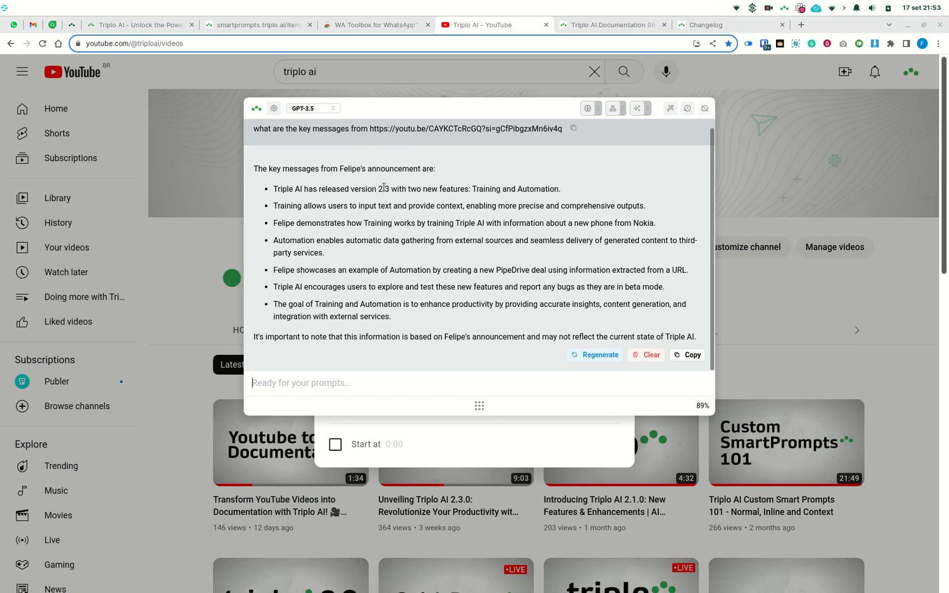
mouse_move(565, 190)
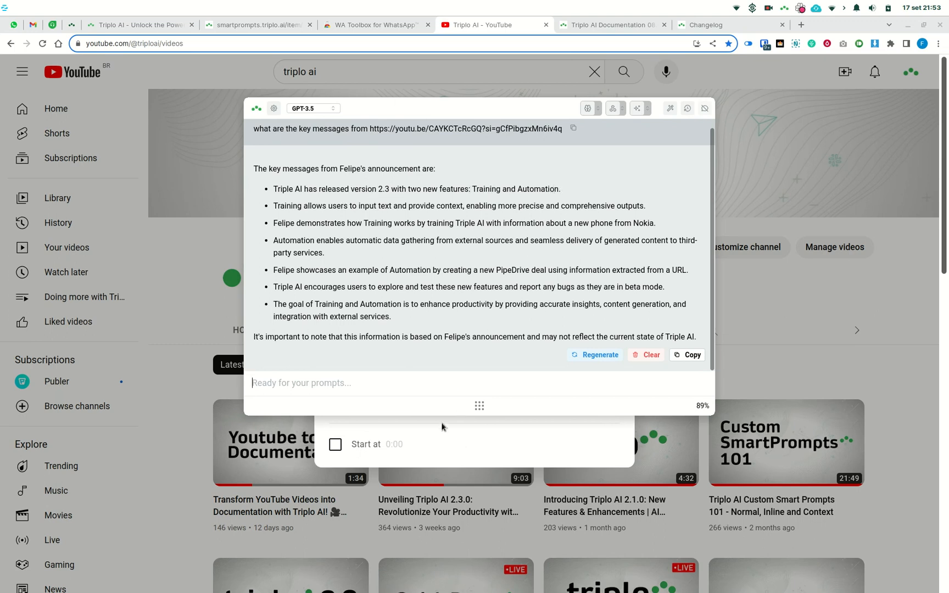
mouse_move(424, 94)
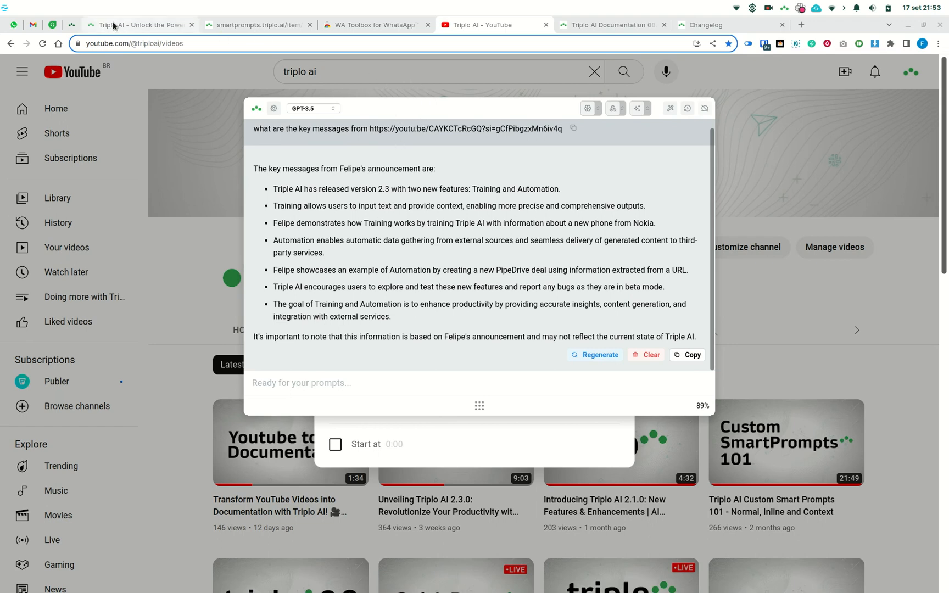
- On the triplo.ai tab, clear the answer and ask for the website's key features
left_click(139, 25)
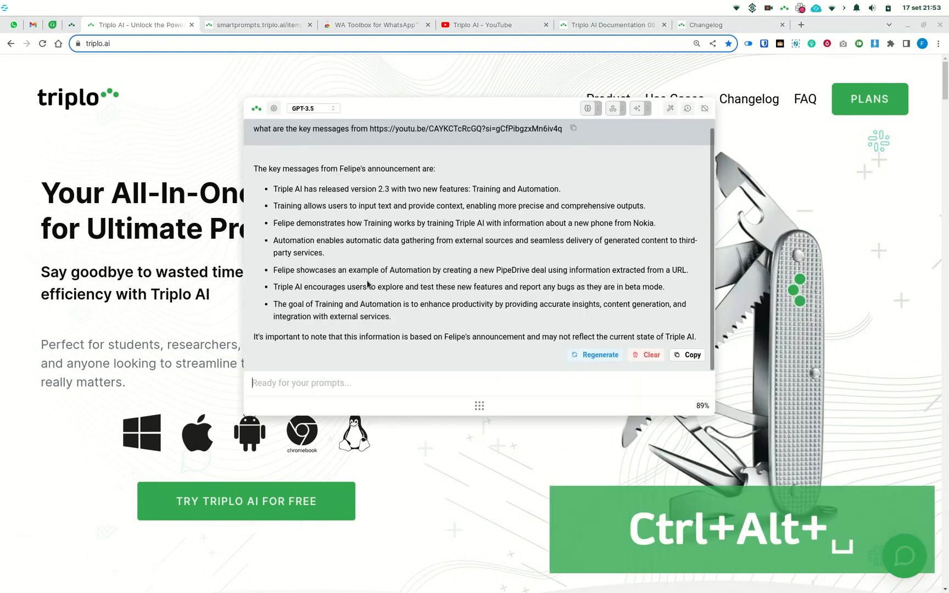
left_click(646, 355)
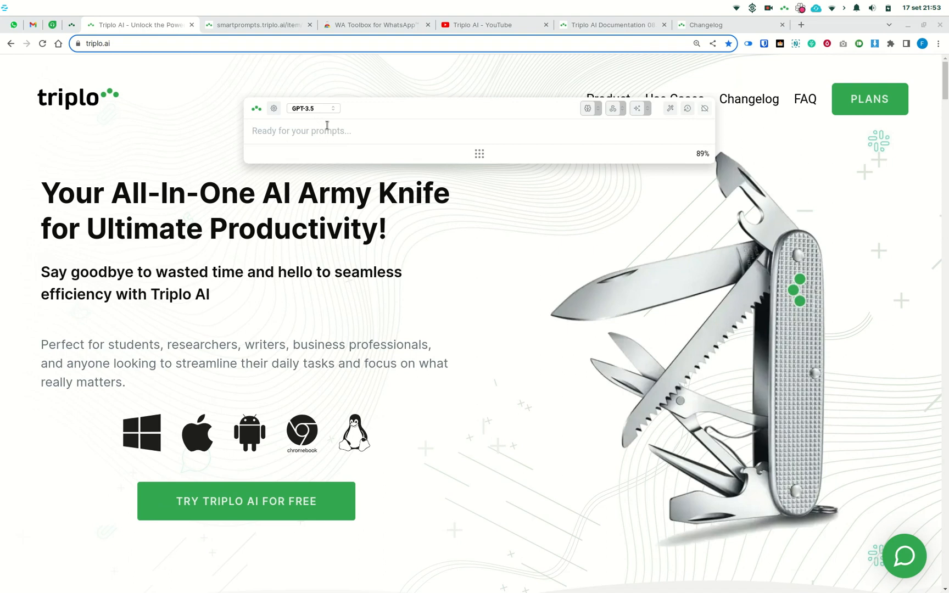
type("what are the key features of https")
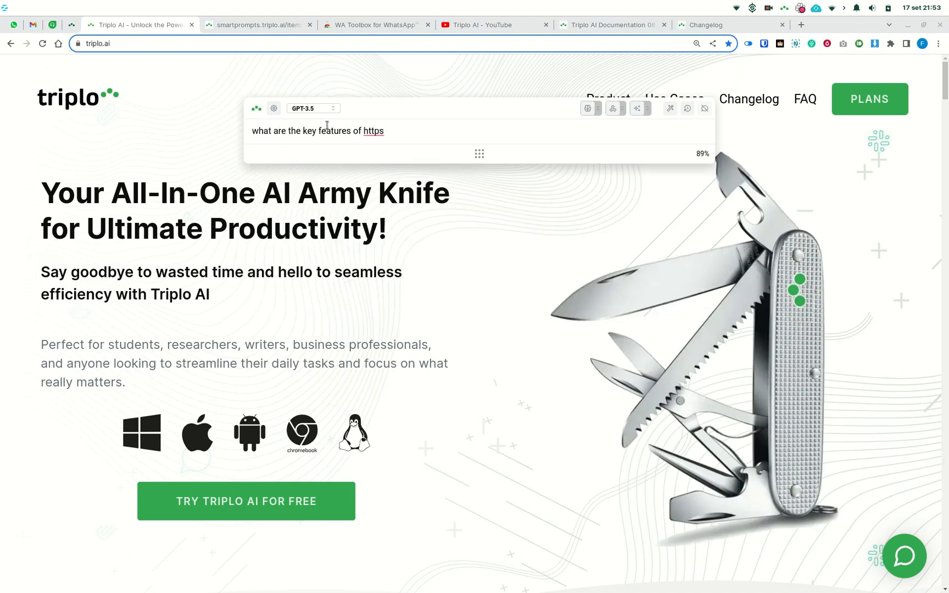
key("Return")
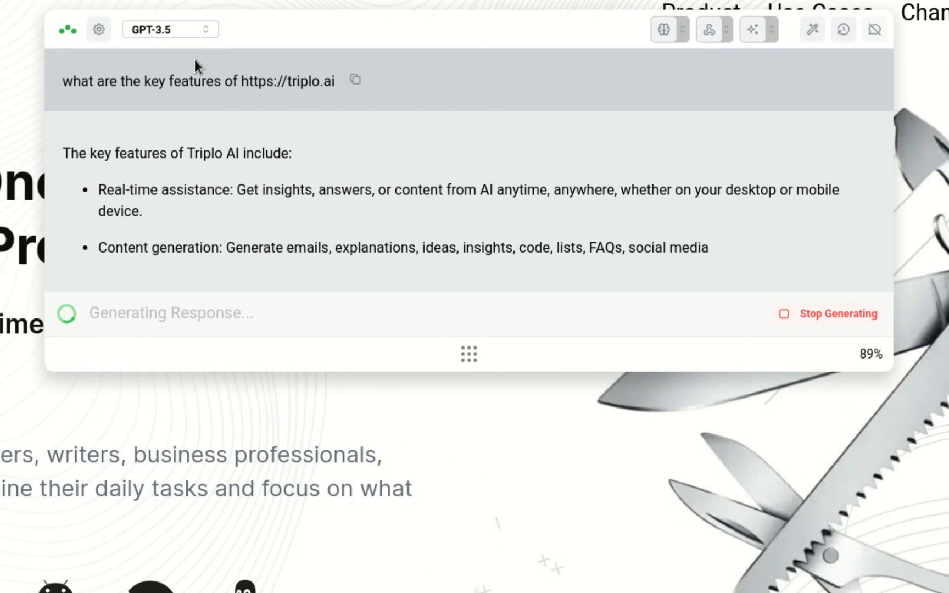
mouse_move(441, 95)
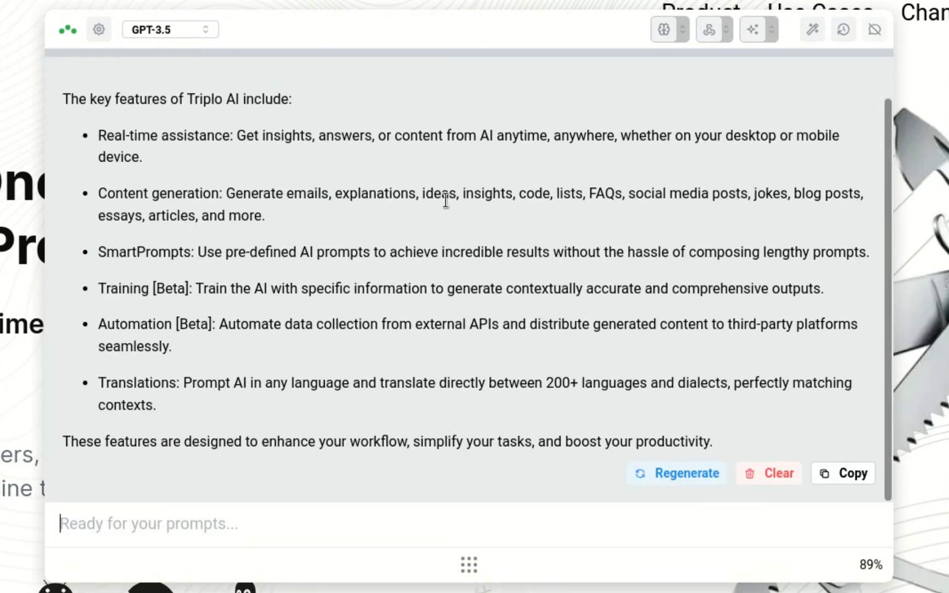
mouse_move(517, 243)
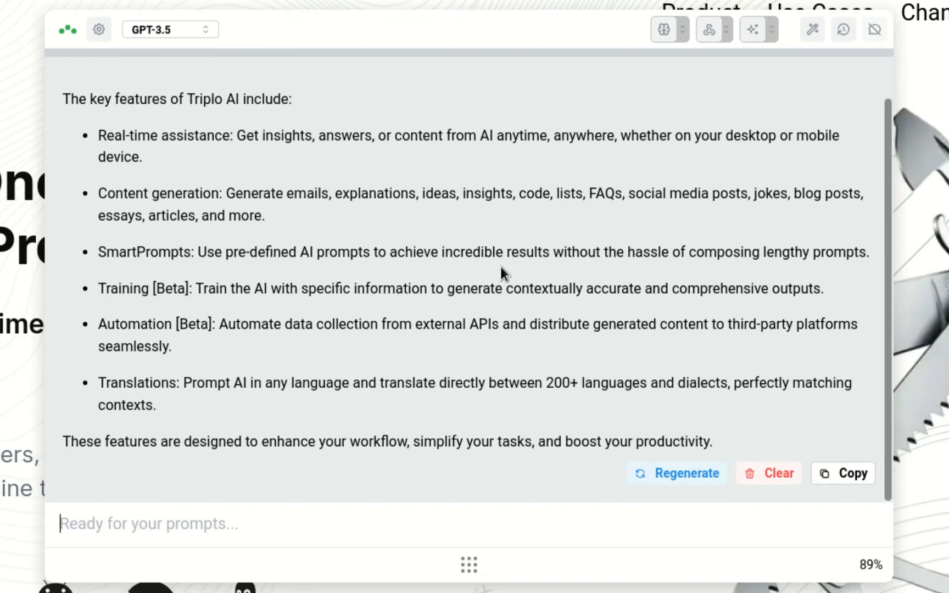
mouse_move(321, 21)
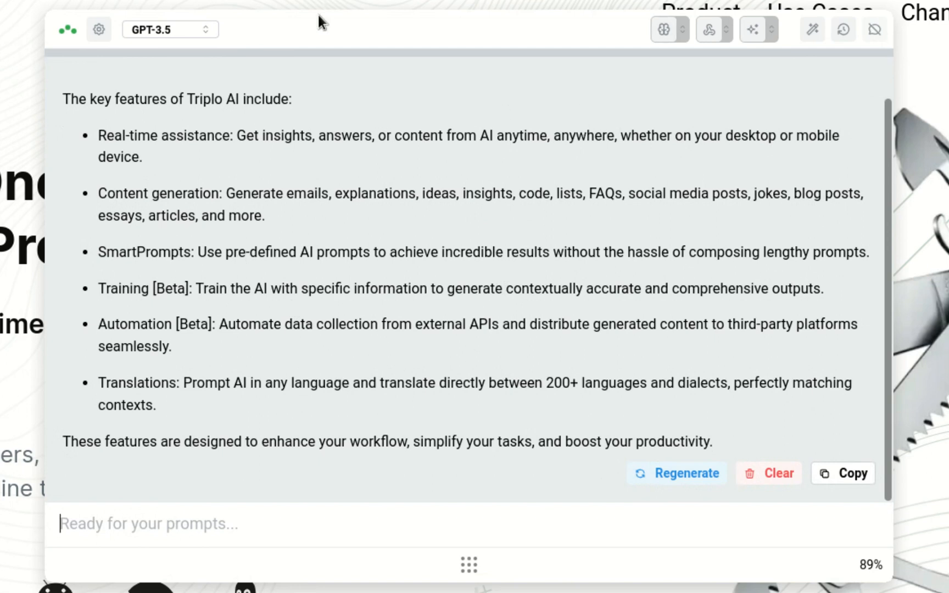